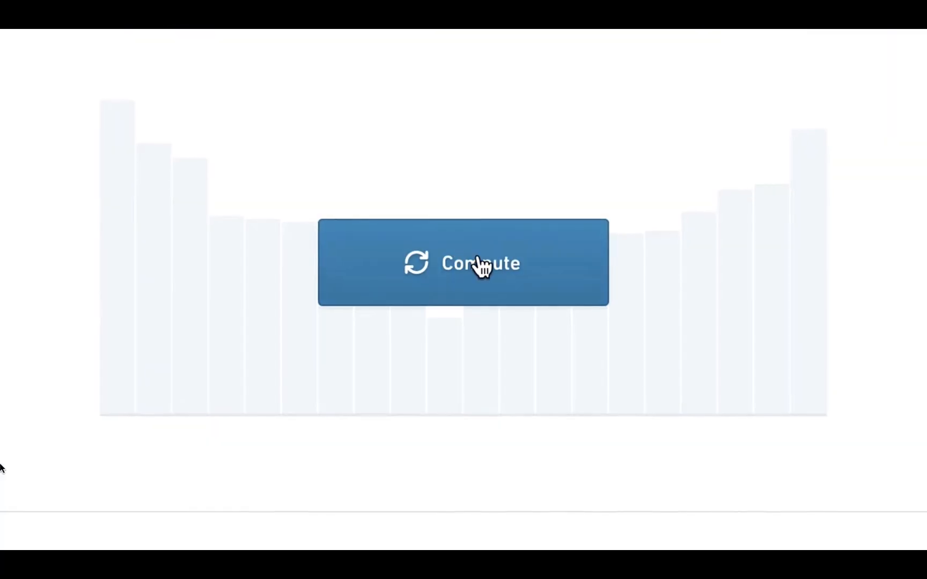
Step: Show the creatable resource types from New in the Aviation Applications project folder
{"action": "left_click", "coordinate": [461, 263]}
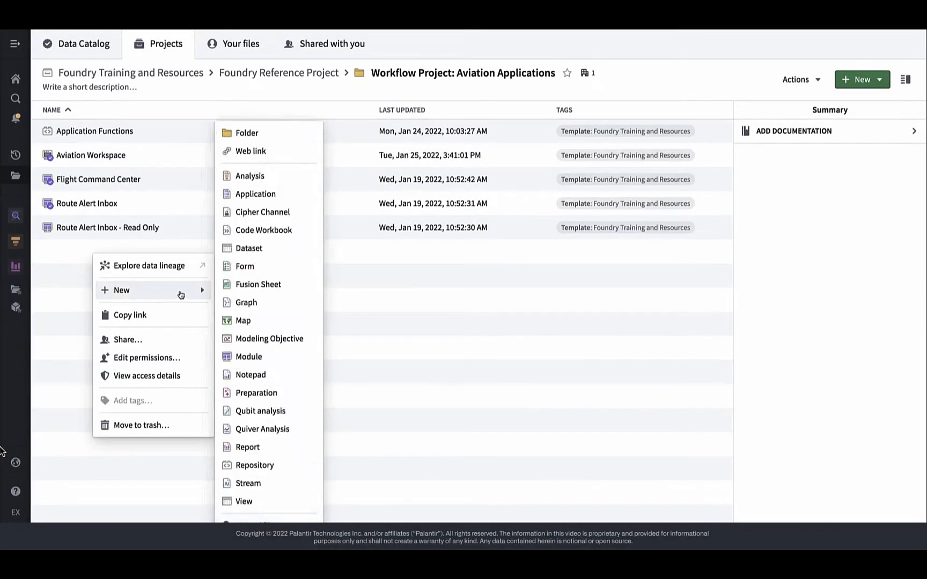
Step: Create a new two-section Workshop module and add a widget to its right section
{"action": "left_click", "coordinate": [257, 363]}
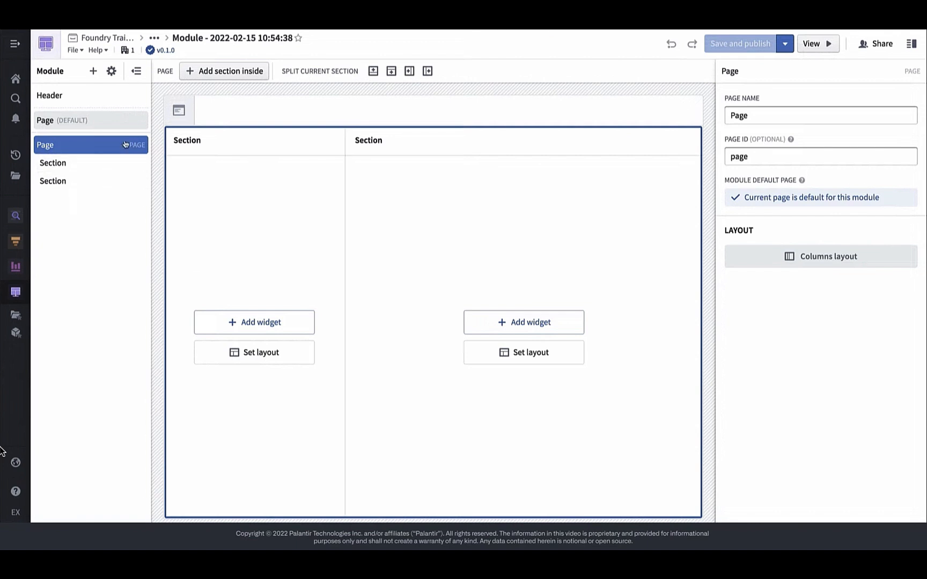
{"action": "left_click", "coordinate": [49, 95]}
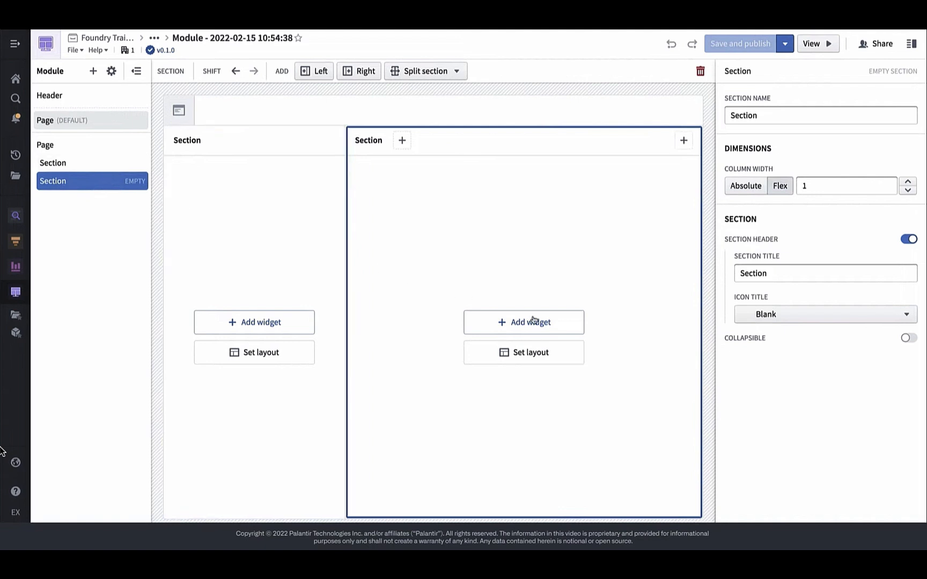
{"action": "left_click", "coordinate": [523, 323]}
{"action": "type", "text": "object table"}
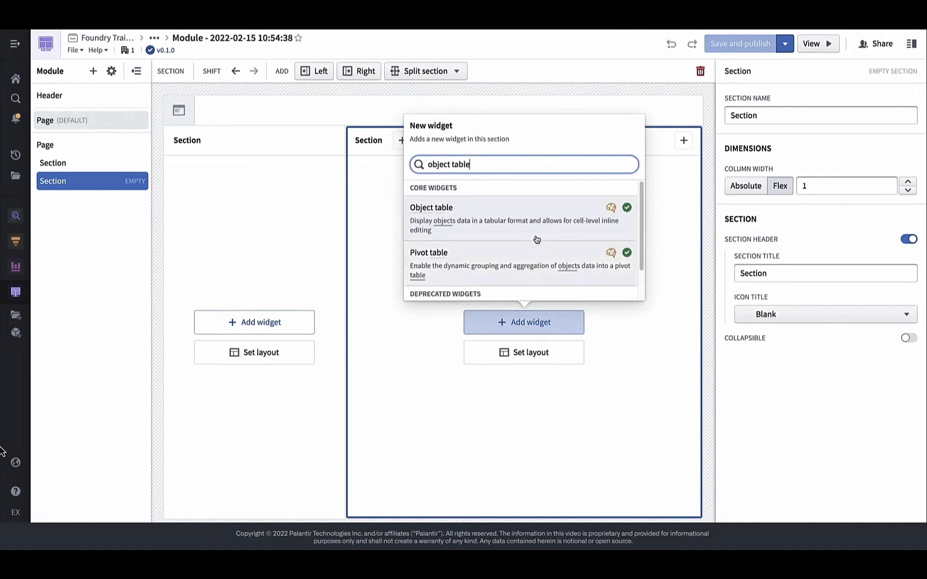
Step: Add an Object table backed by a new object set variable of [Example Data] Route Alert objects
{"action": "left_click", "coordinate": [430, 208]}
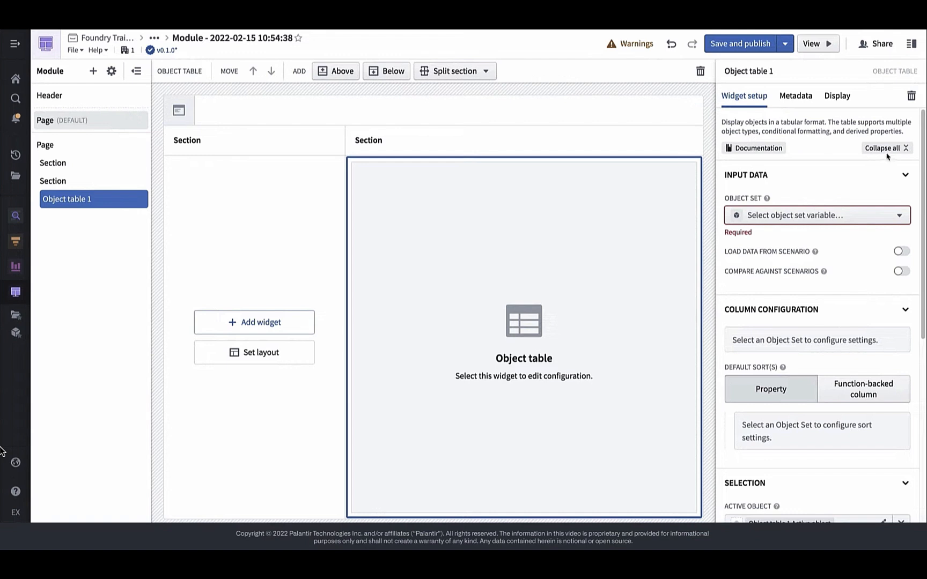
{"action": "left_click", "coordinate": [885, 148]}
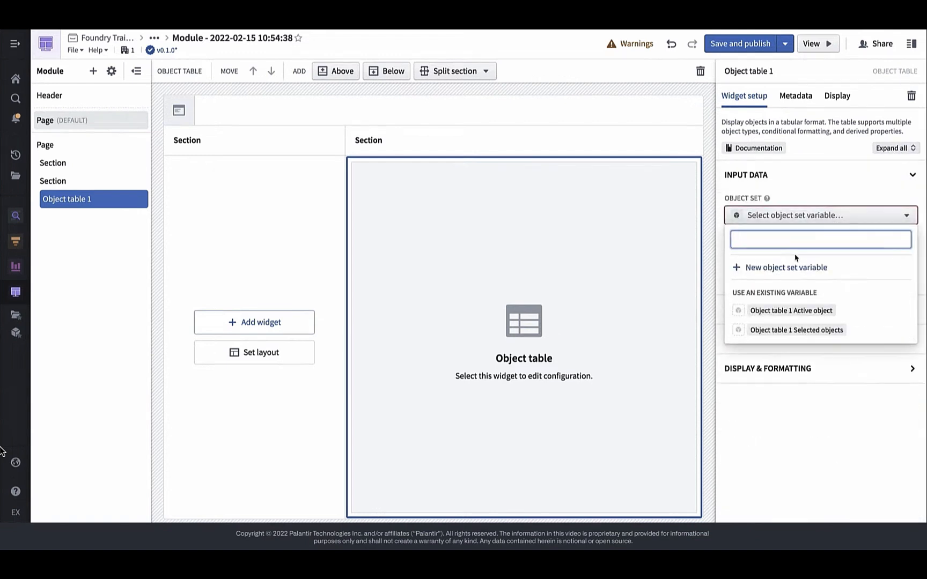
{"action": "left_click", "coordinate": [786, 267]}
{"action": "type", "text": "example alert"}
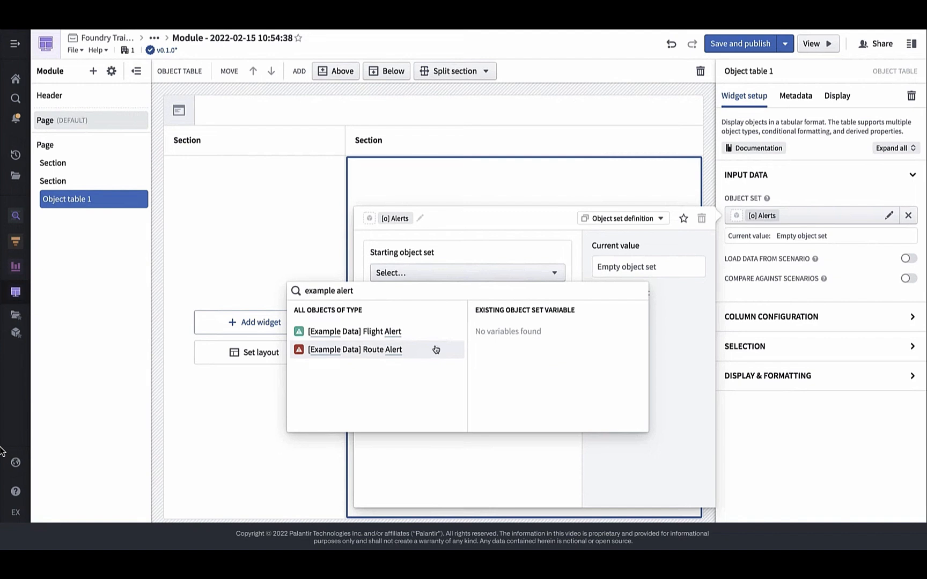
{"action": "left_click", "coordinate": [354, 349]}
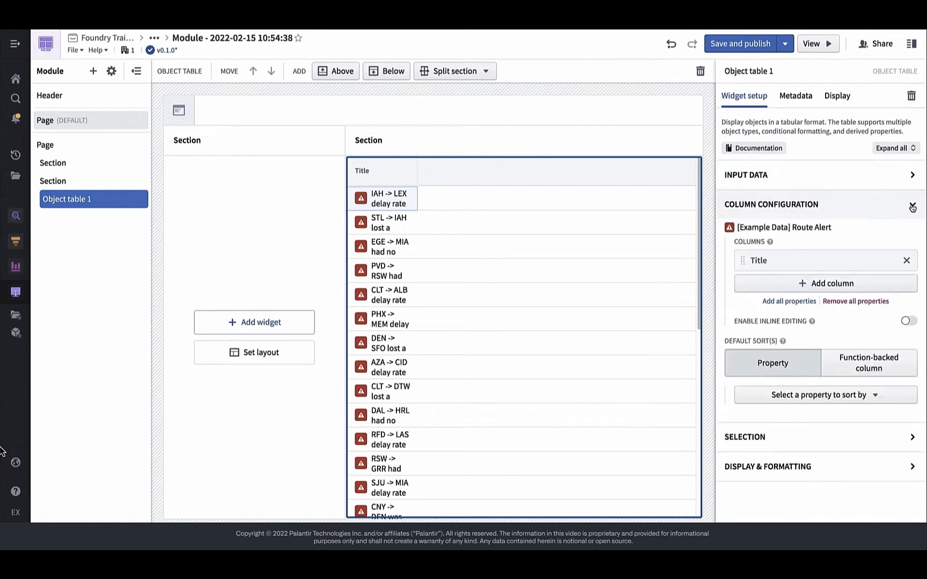
Step: Add Category and Priority columns to the alert table, then collapse column configuration
{"action": "type", "text": "categ"}
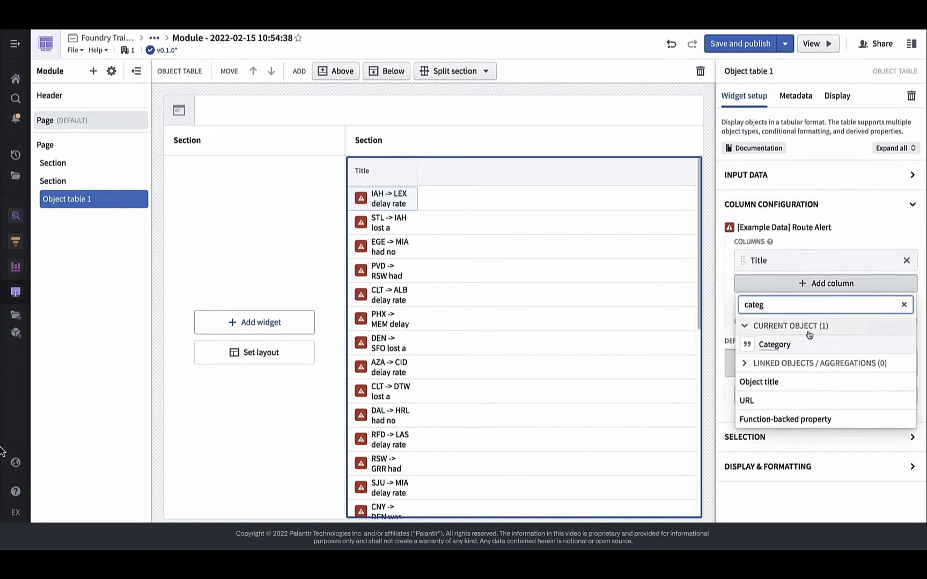
{"action": "left_click", "coordinate": [775, 344]}
{"action": "type", "text": "priority"}
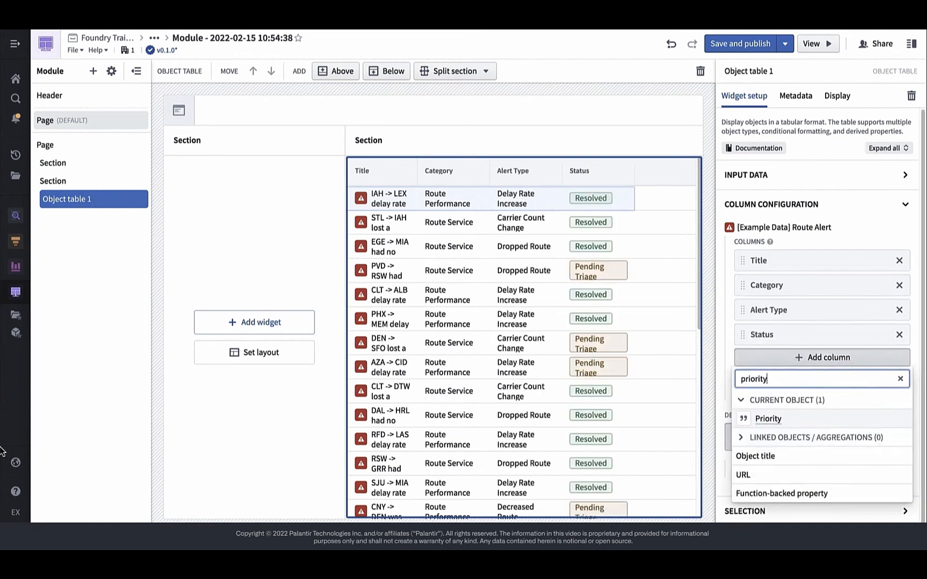
{"action": "left_click", "coordinate": [766, 418]}
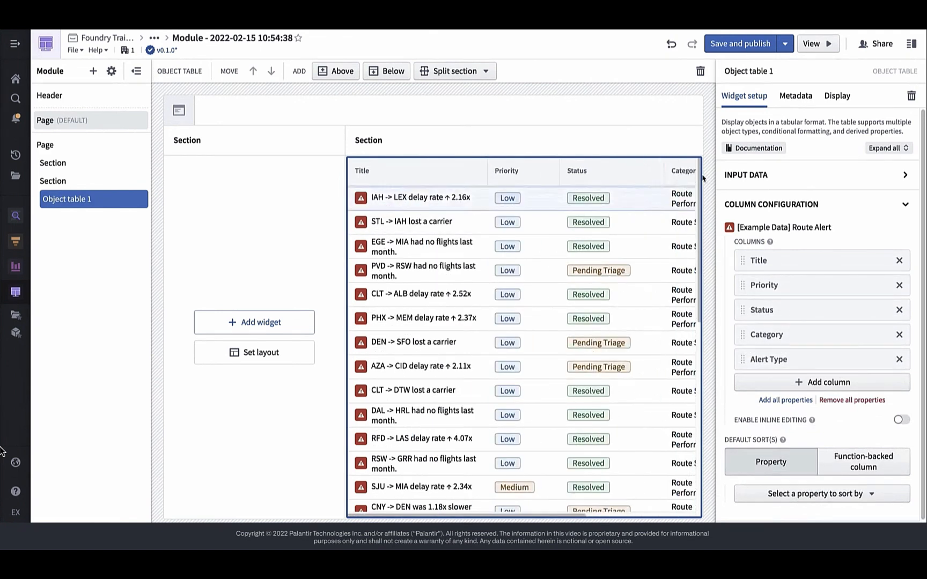
{"action": "left_click", "coordinate": [770, 204]}
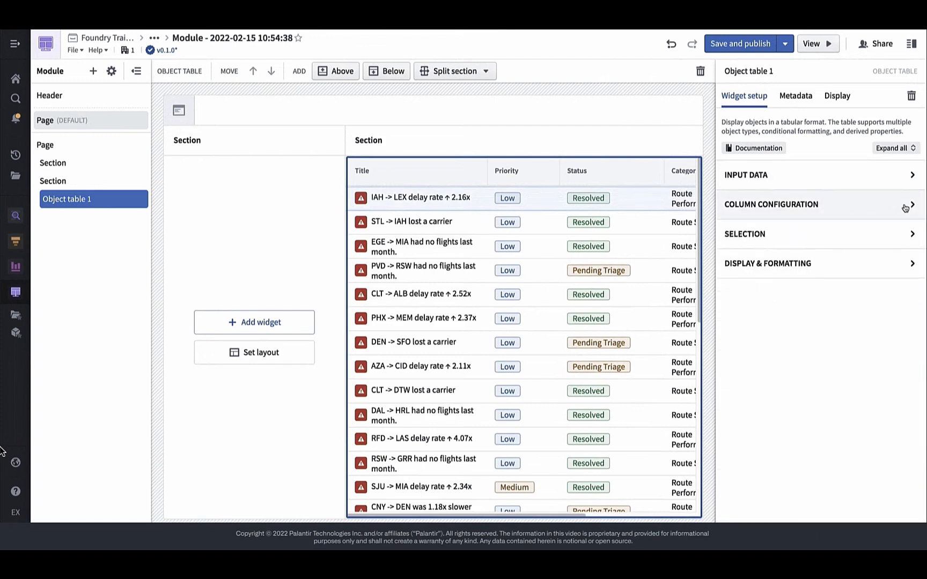
Step: Enable multi-select on the alert table, saving selections to Alerts [Selected]
{"action": "left_click", "coordinate": [745, 233]}
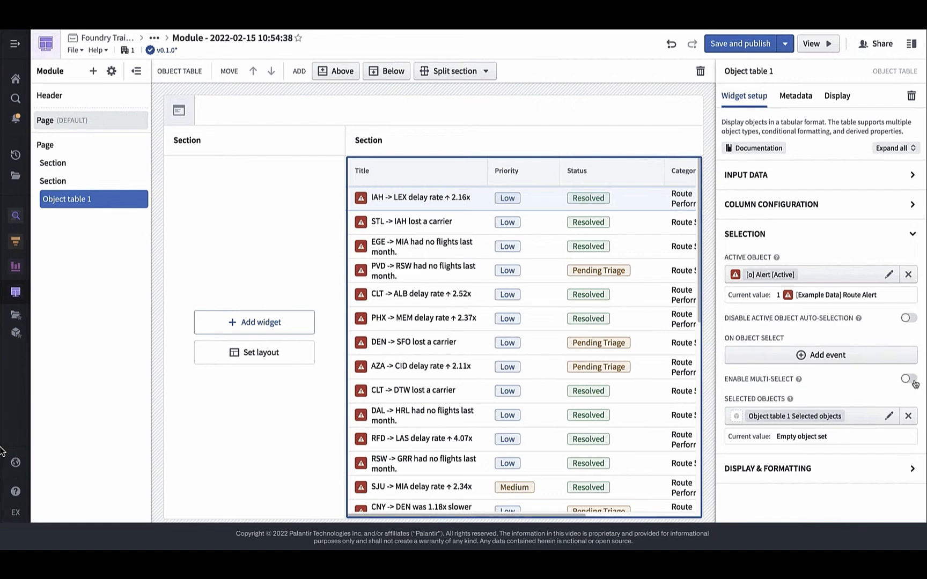
{"action": "left_click", "coordinate": [906, 379]}
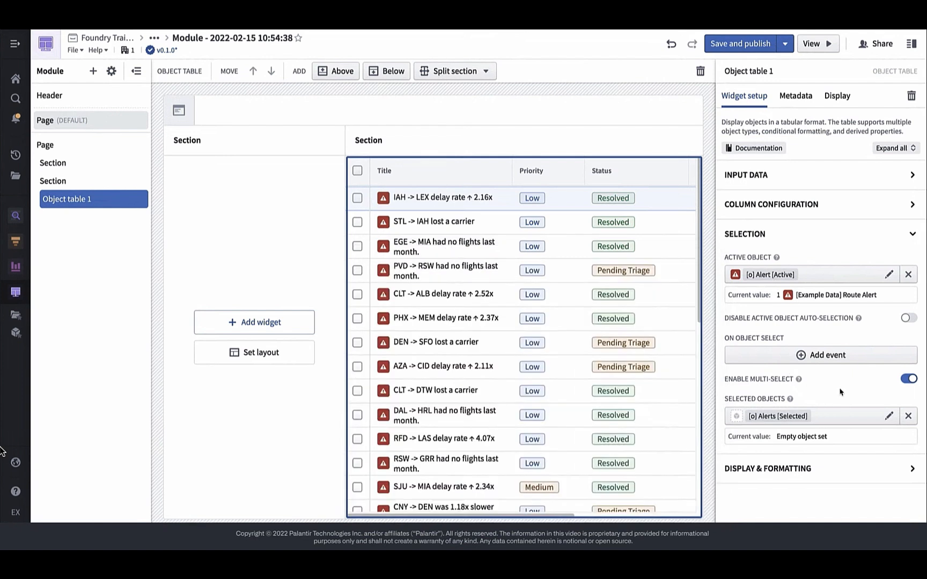
{"action": "mouse_move", "coordinate": [908, 240]}
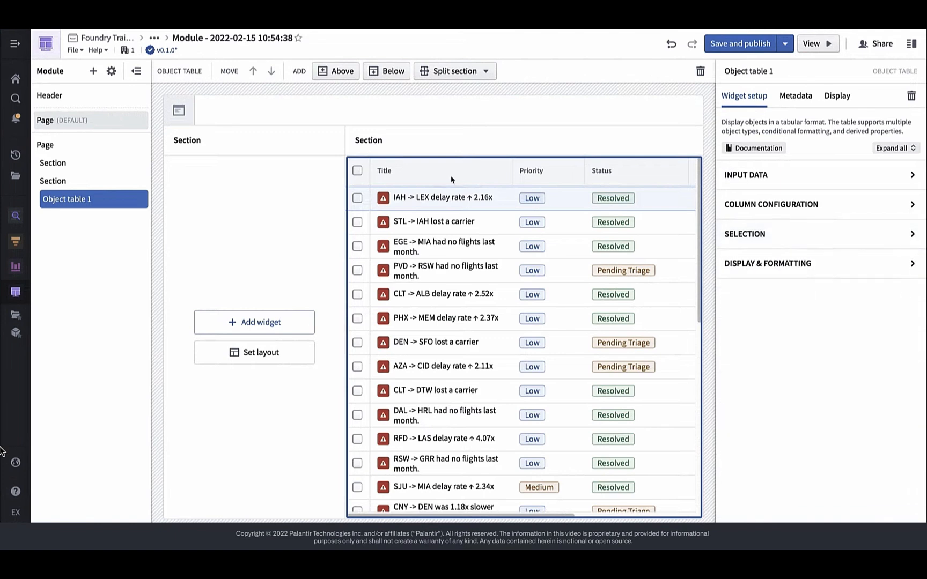
{"action": "left_click", "coordinate": [93, 71]}
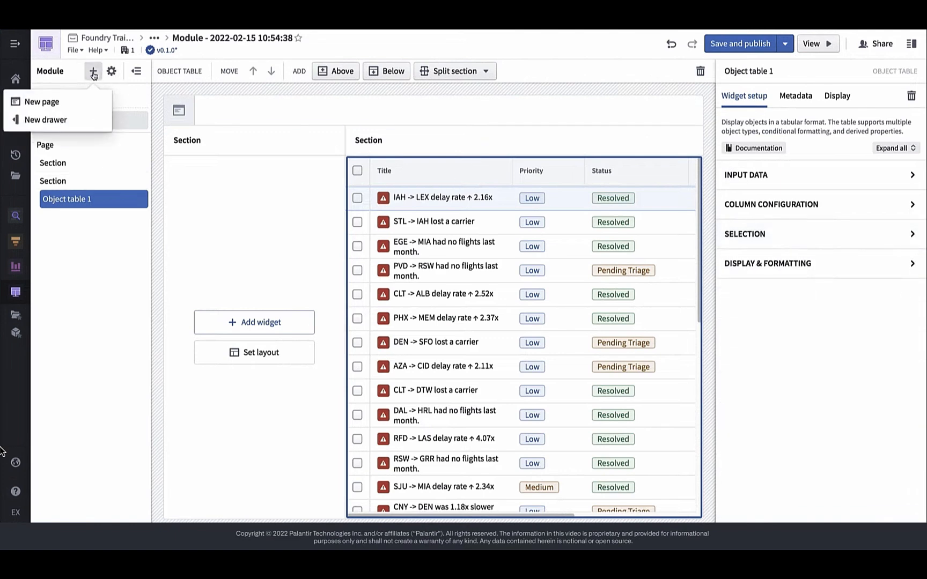
Step: Add a single-section 'Alert Details' drawer with an Object view showing [o] Alert [Active]
{"action": "left_click", "coordinate": [45, 119]}
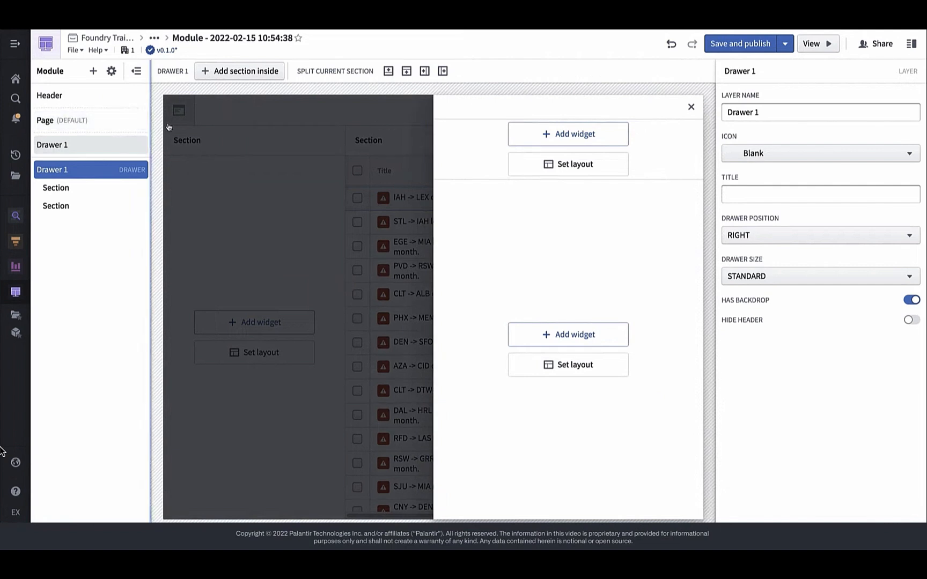
{"action": "type", "text": "Alert Details"}
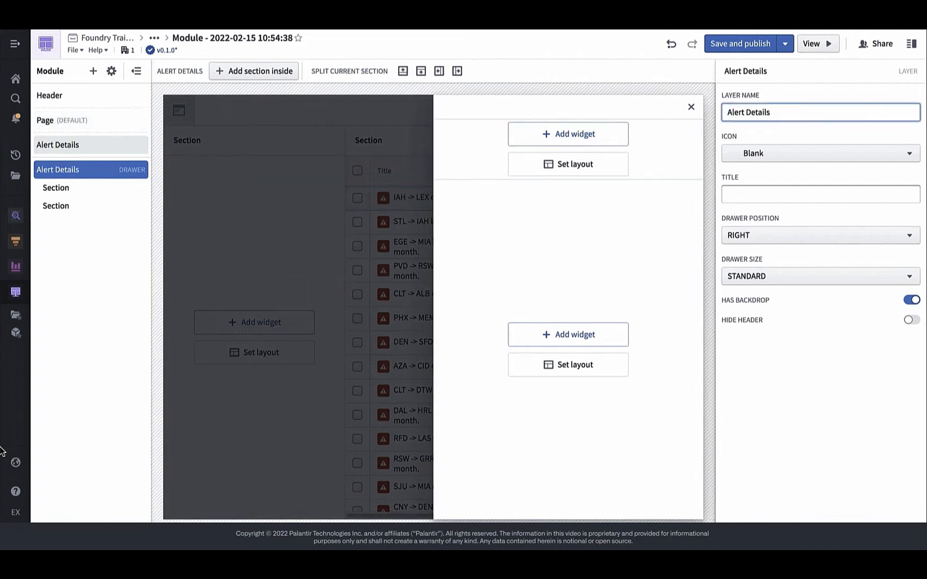
{"action": "left_click", "coordinate": [819, 276]}
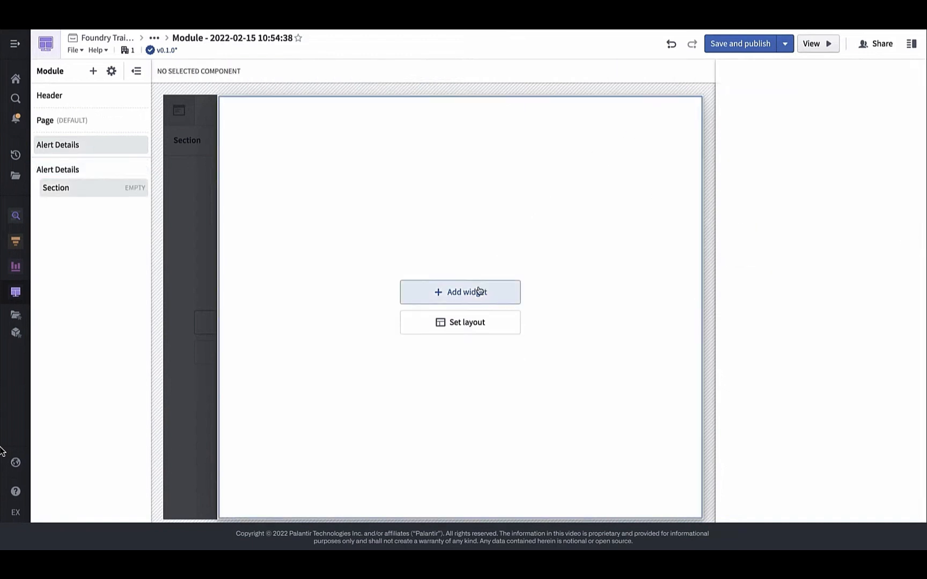
{"action": "left_click", "coordinate": [460, 291]}
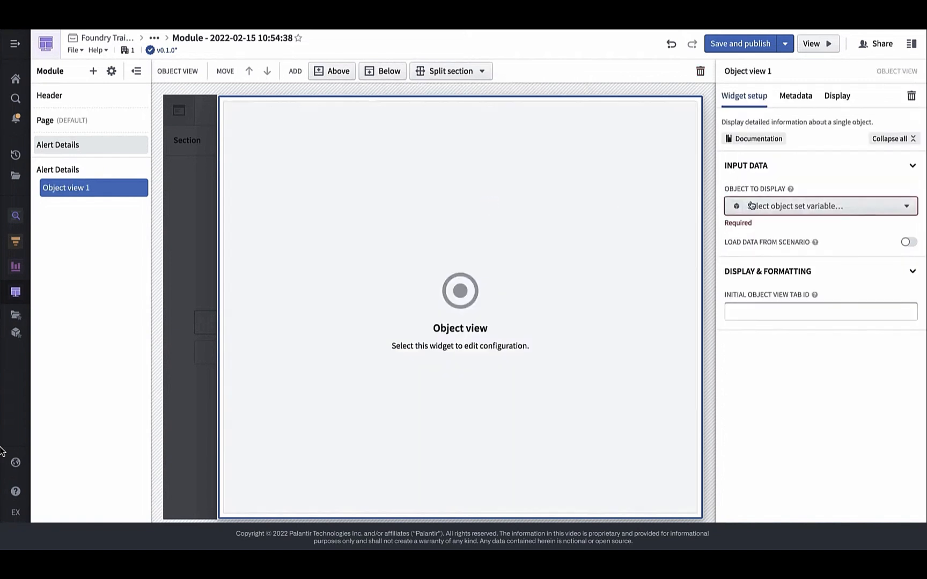
{"action": "left_click", "coordinate": [818, 206]}
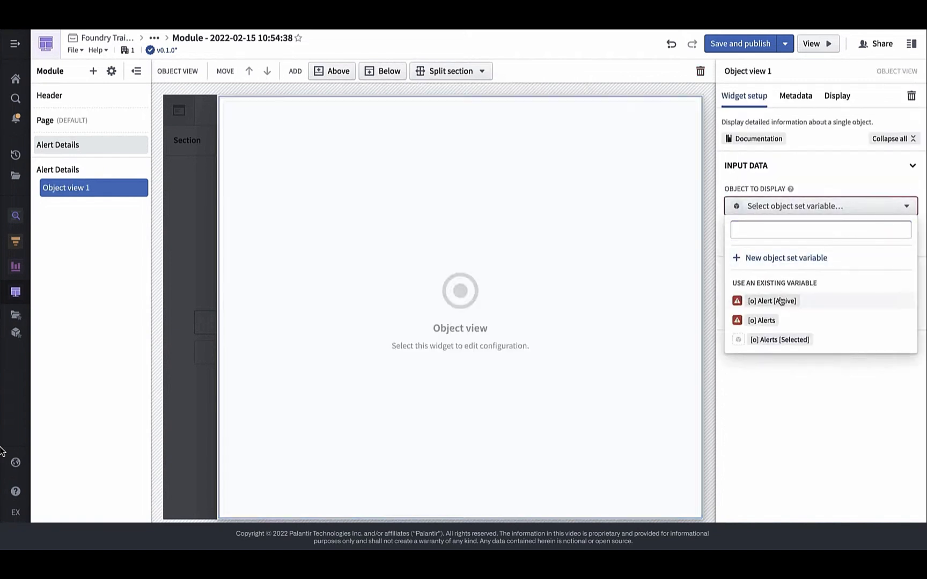
{"action": "left_click", "coordinate": [772, 301]}
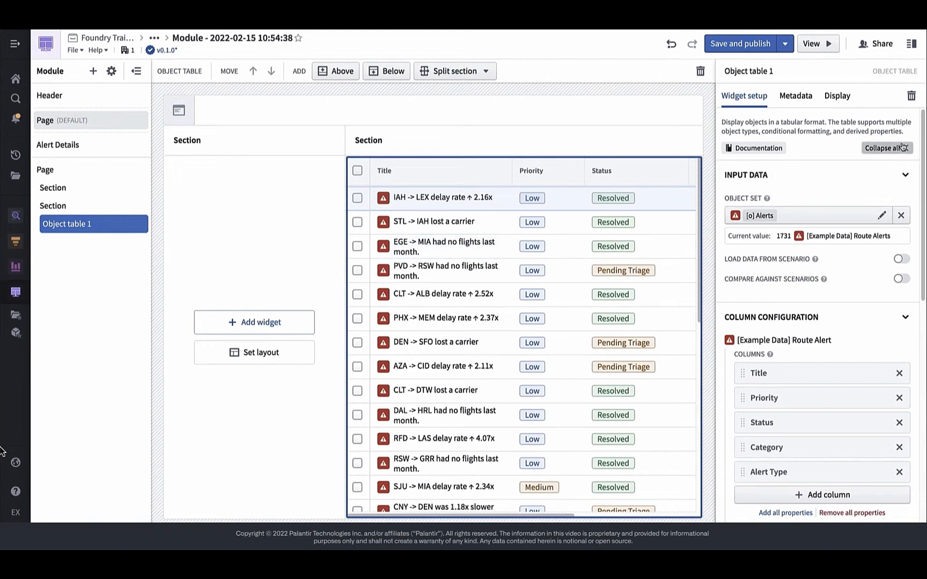
Step: Add an On object select event on the table that opens Alert Details
{"action": "left_click", "coordinate": [886, 148]}
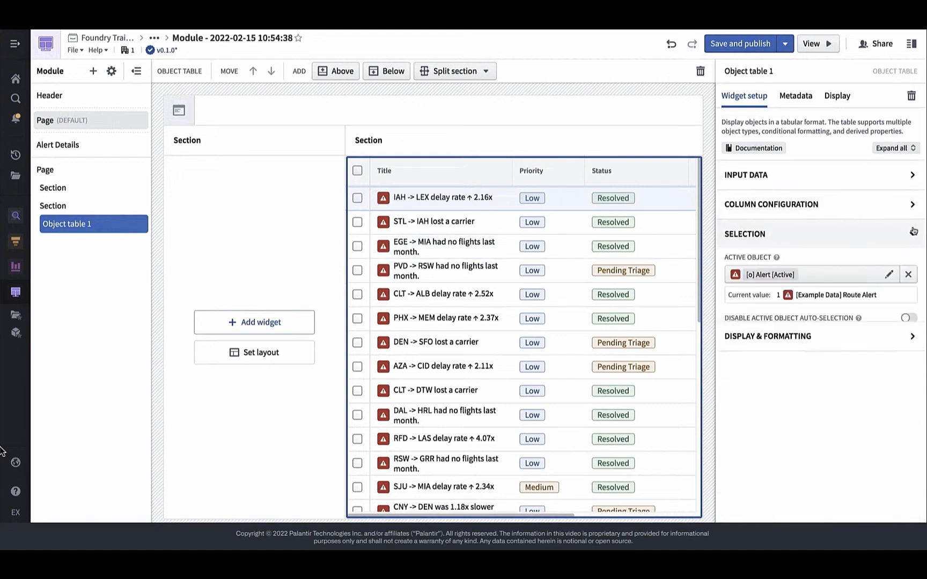
{"action": "left_click", "coordinate": [824, 355]}
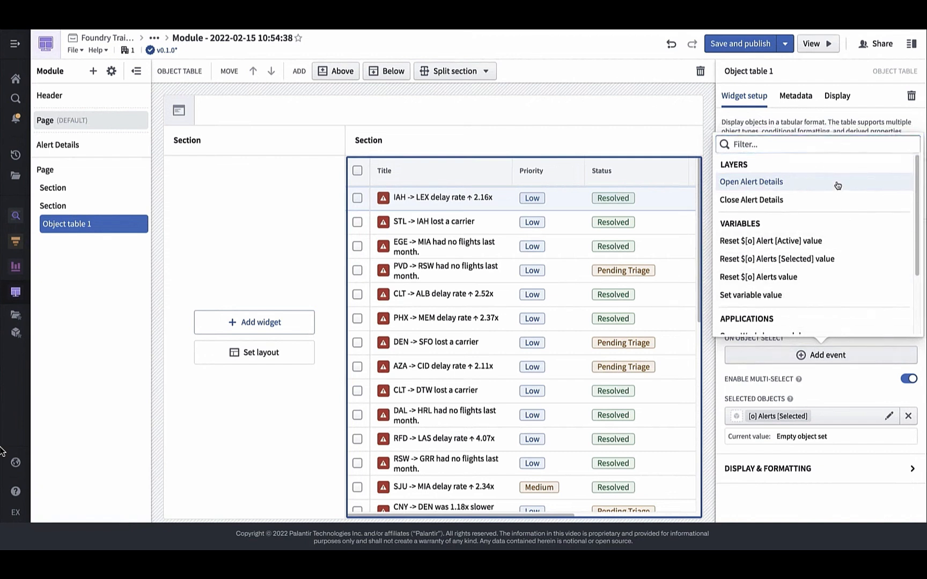
{"action": "left_click", "coordinate": [751, 181]}
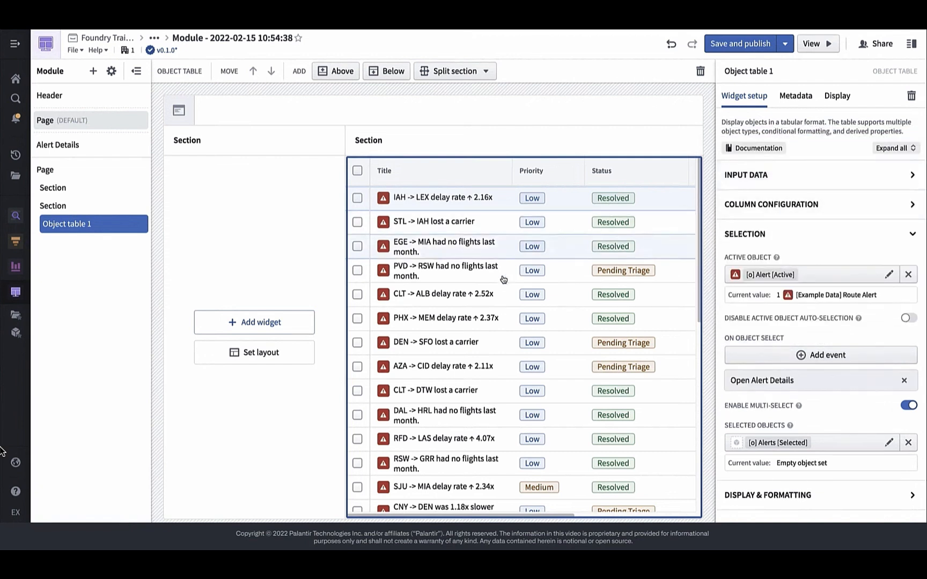
{"action": "left_click", "coordinate": [57, 144]}
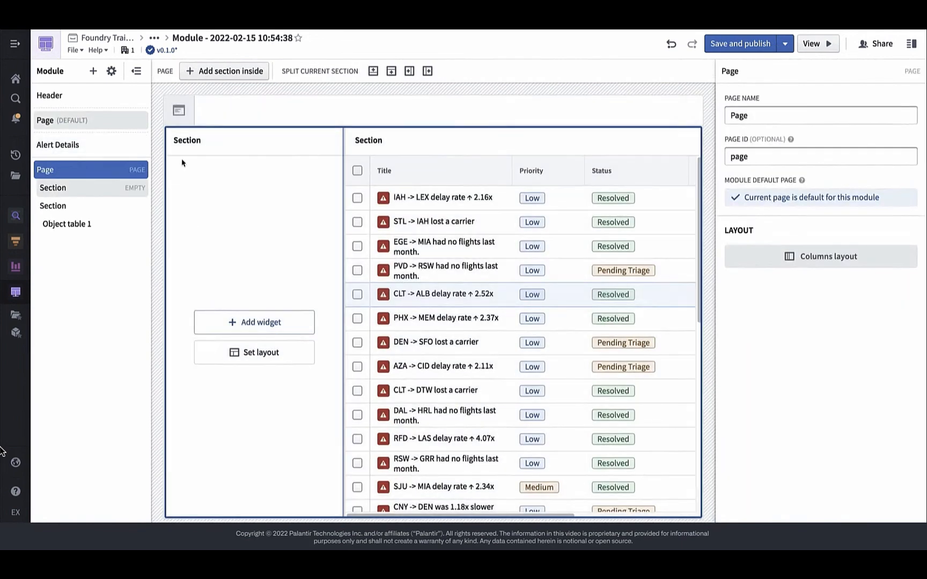
Step: Add a Filter list widget to the Quick Filter section using the [o] Alerts object set
{"action": "left_click", "coordinate": [54, 187]}
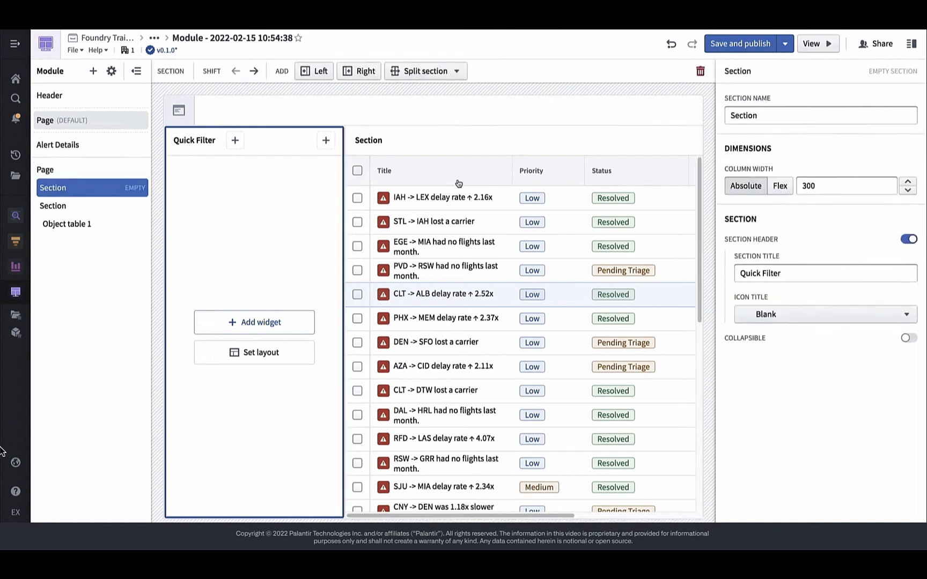
{"action": "left_click", "coordinate": [909, 337]}
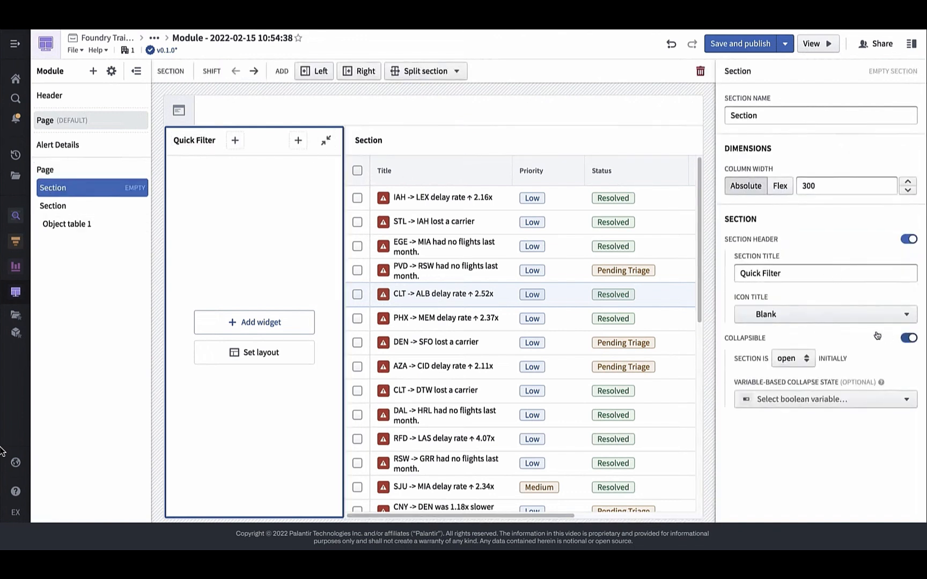
{"action": "left_click", "coordinate": [253, 322]}
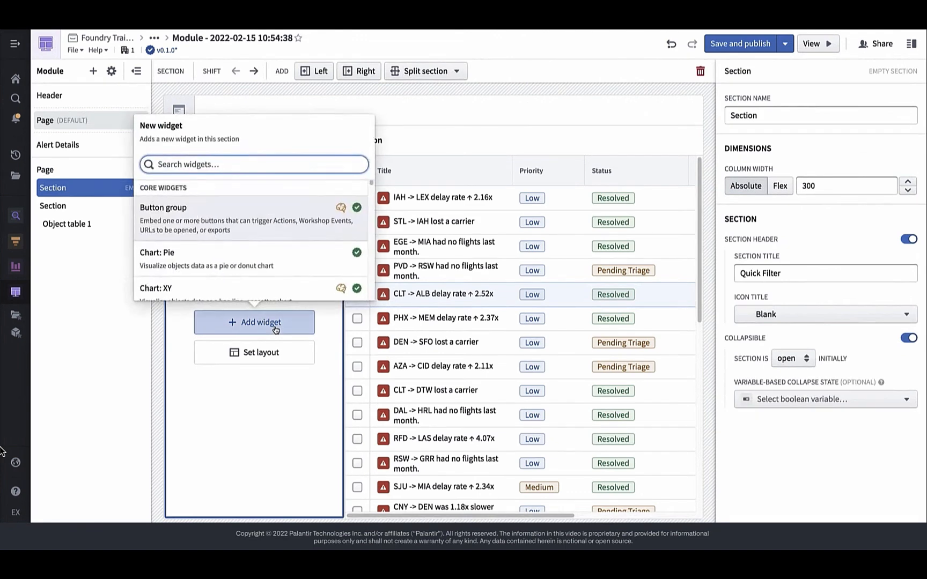
{"action": "type", "text": "filter"}
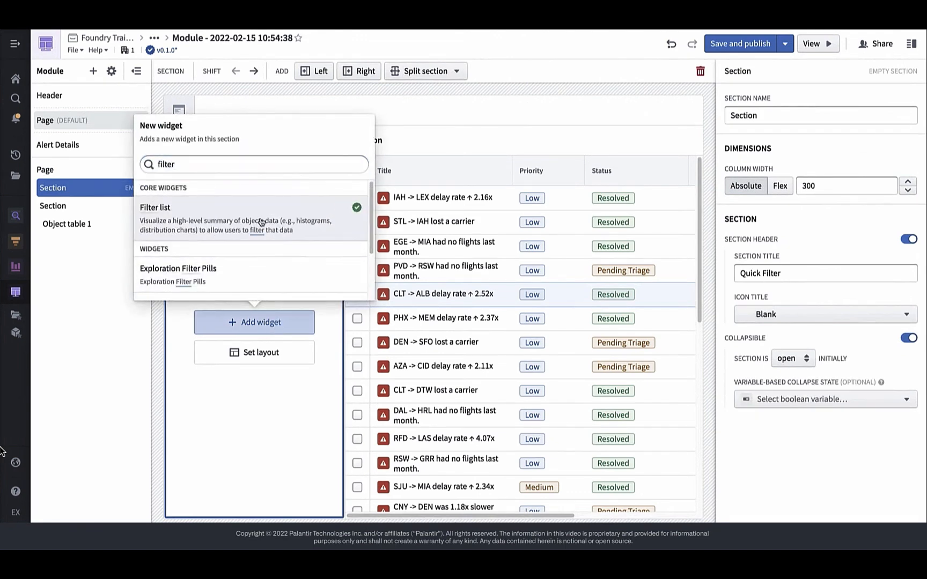
{"action": "left_click", "coordinate": [155, 207]}
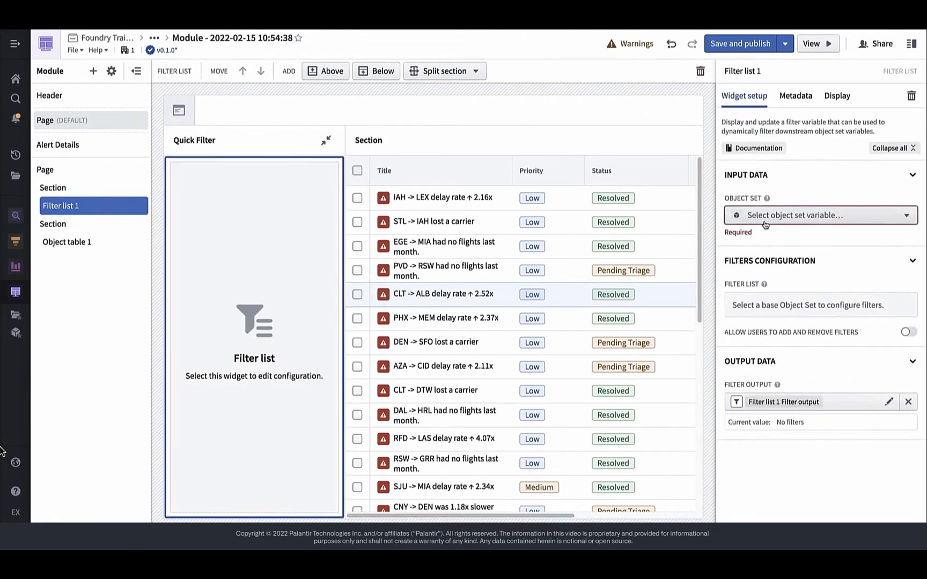
{"action": "left_click", "coordinate": [818, 215]}
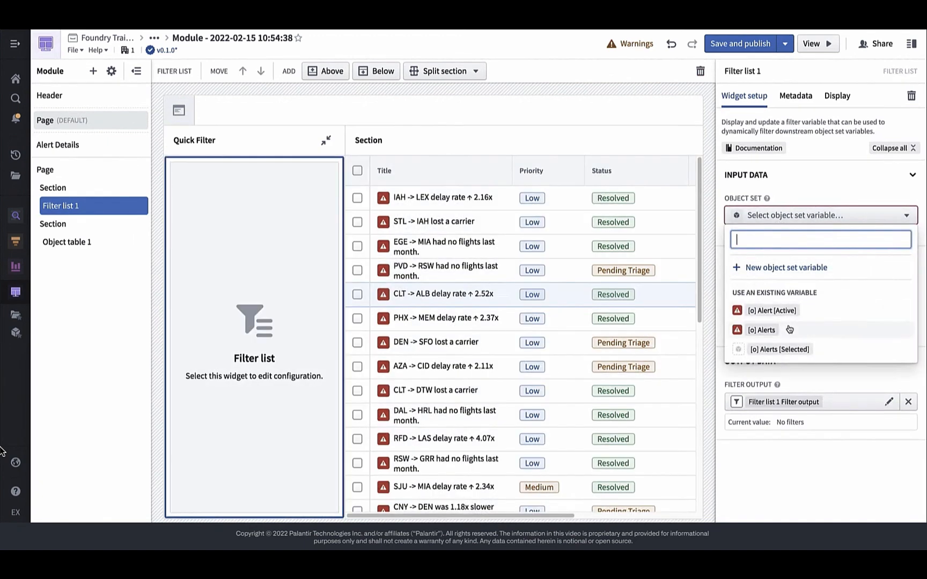
{"action": "left_click", "coordinate": [762, 329]}
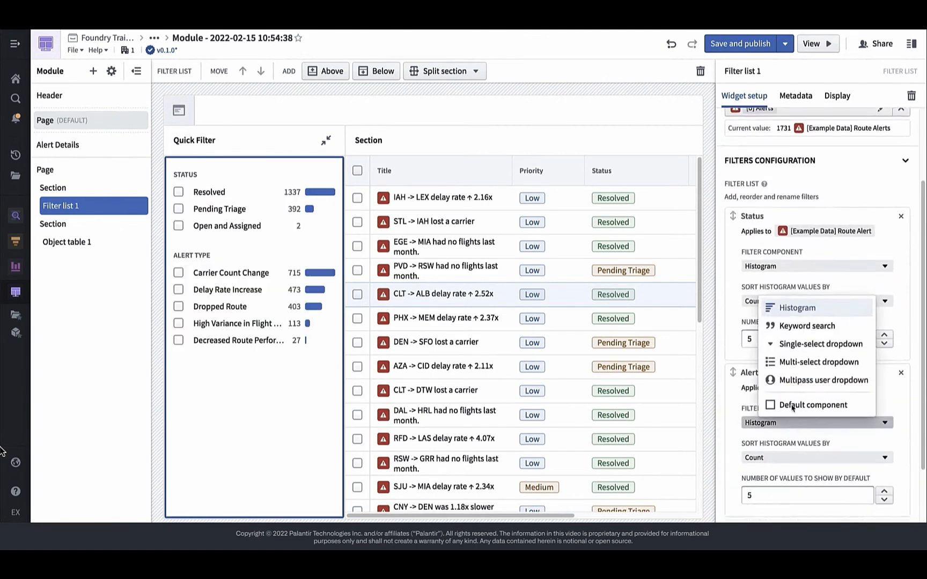
Step: Configure the Risk Score filter and restrict Status to Pending Triage
{"action": "type", "text": "ris"}
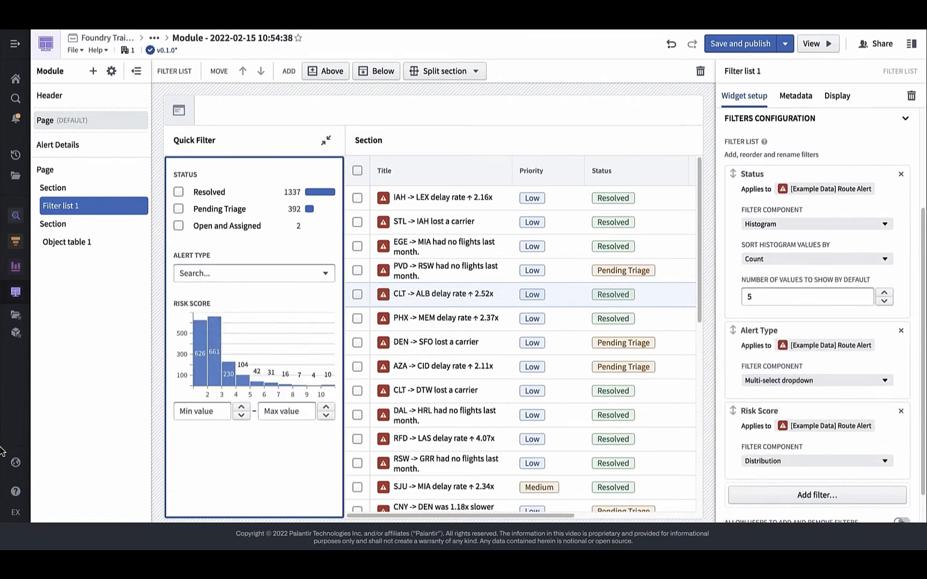
{"action": "scroll", "scroll_direction": "down", "scroll_amount": 3}
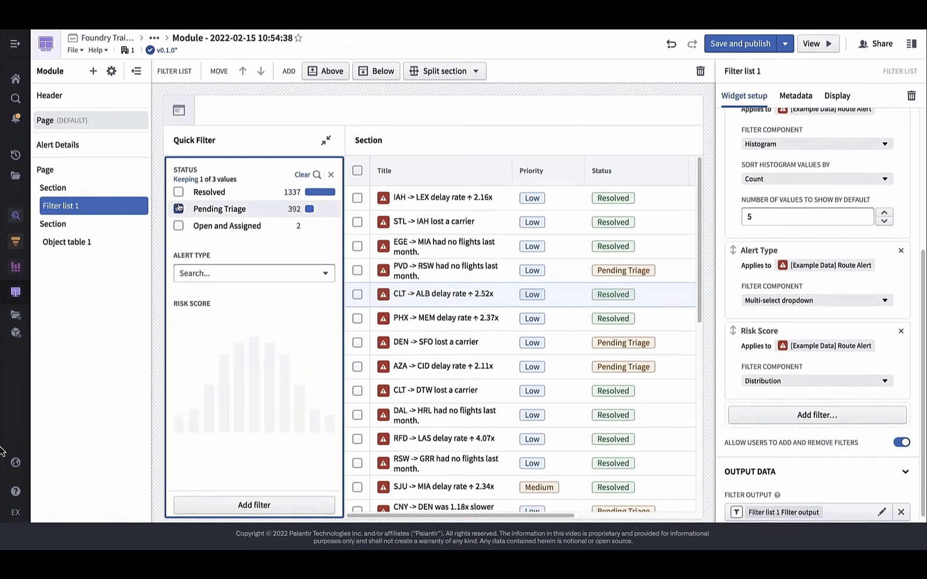
{"action": "left_click", "coordinate": [178, 209]}
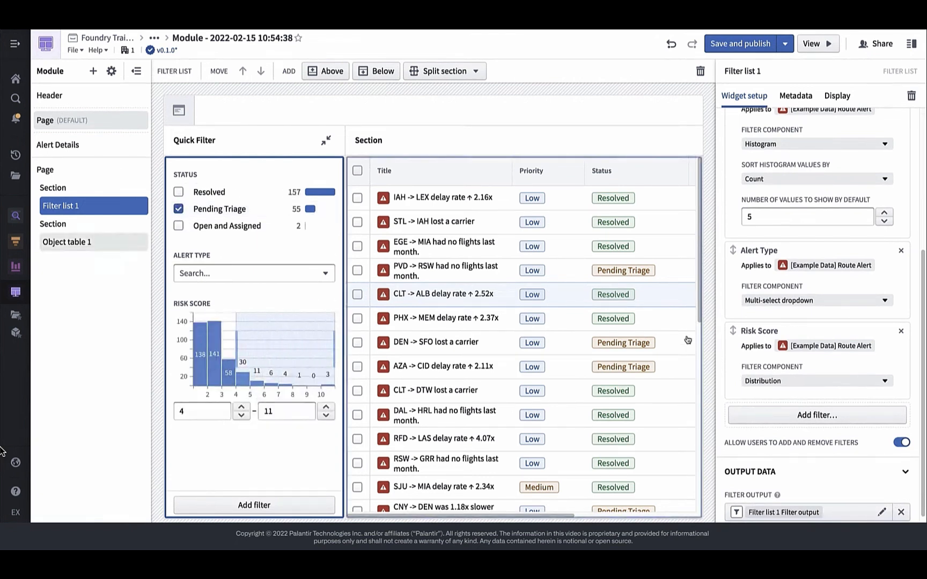
{"action": "scroll", "scroll_direction": "down", "scroll_amount": 3}
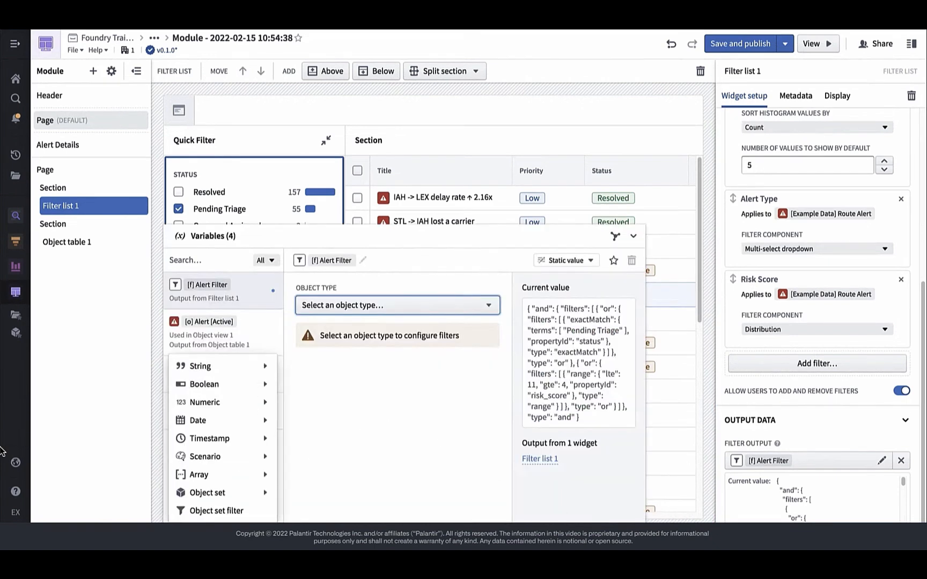
{"action": "mouse_move", "coordinate": [207, 493]}
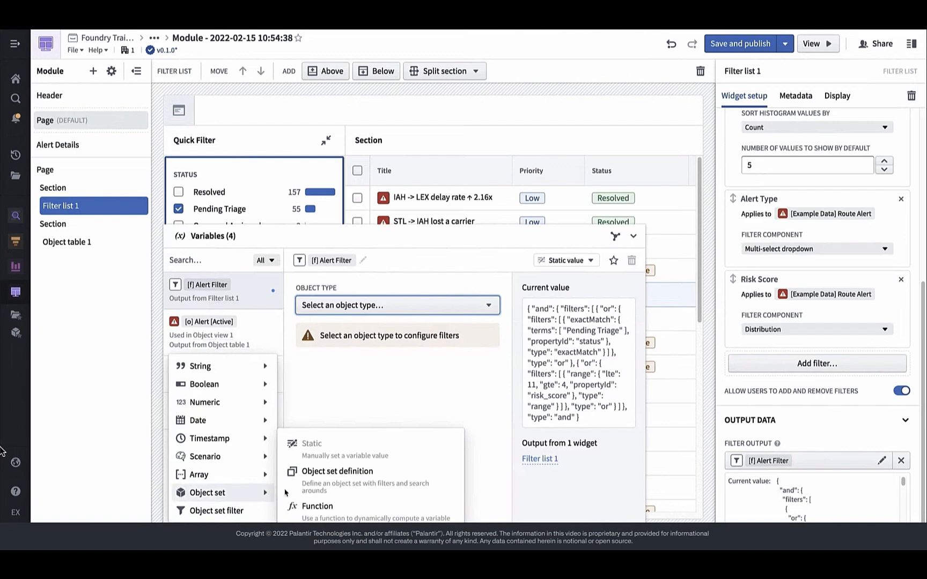
Step: Create the Alerts [Filtered] object set definition variable and pick its starting object set
{"action": "left_click", "coordinate": [337, 471]}
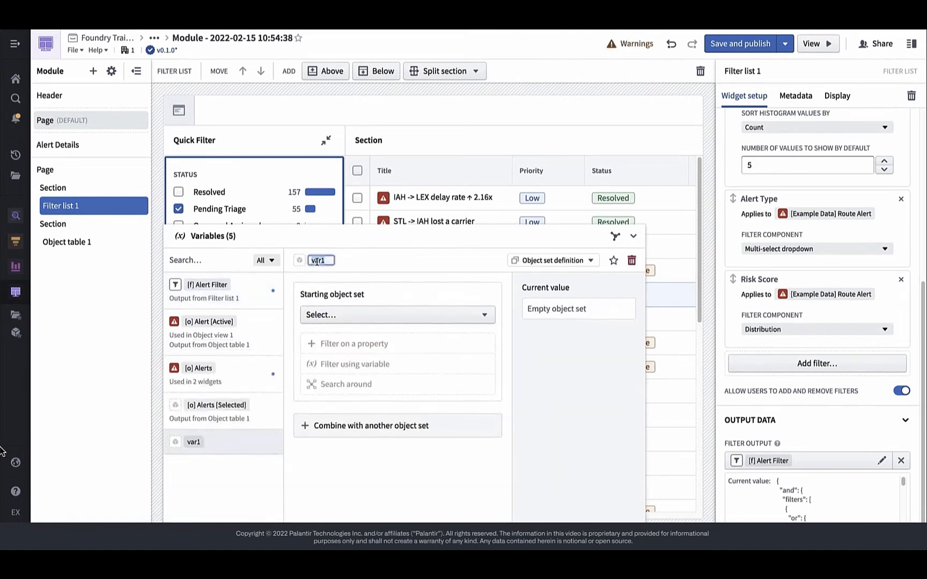
{"action": "left_click", "coordinate": [396, 314]}
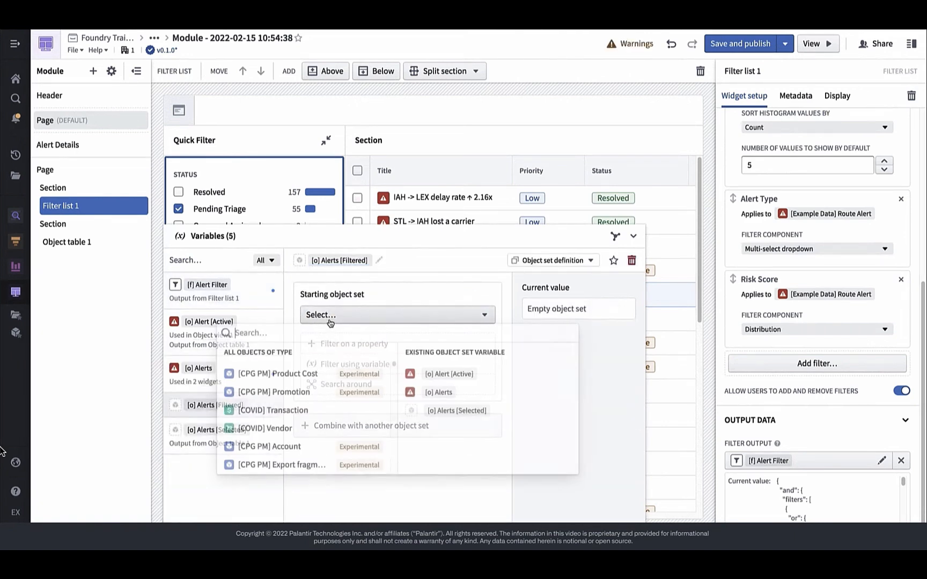
{"action": "left_click", "coordinate": [439, 392]}
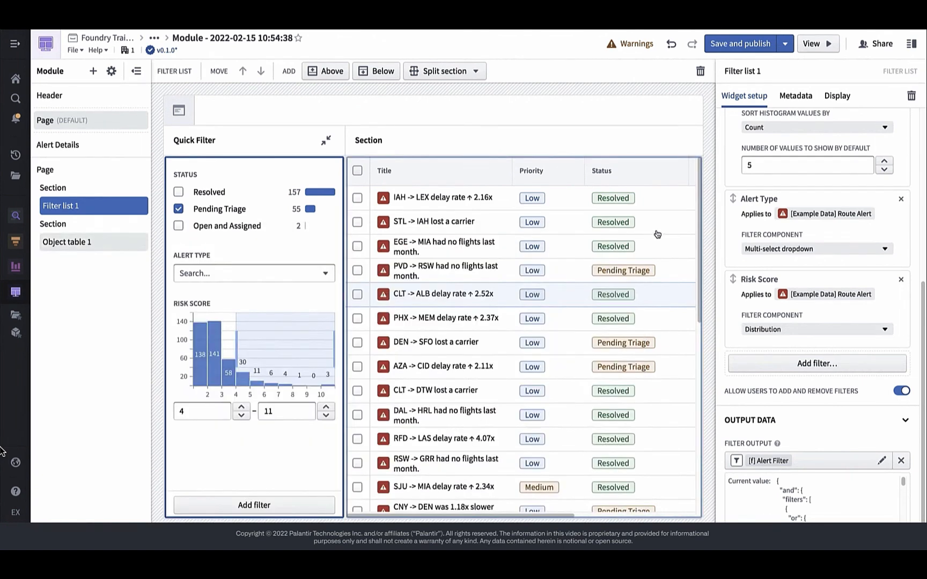
Step: Switch Object table 1's data to [o] Alerts [Filtered], then go to the Alert Details page
{"action": "left_click", "coordinate": [66, 242]}
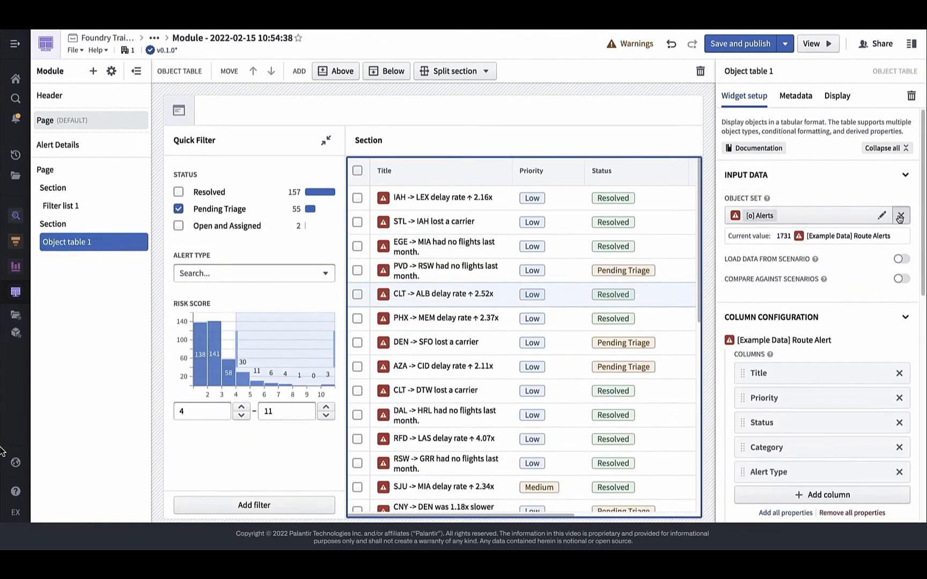
{"action": "left_click", "coordinate": [899, 215]}
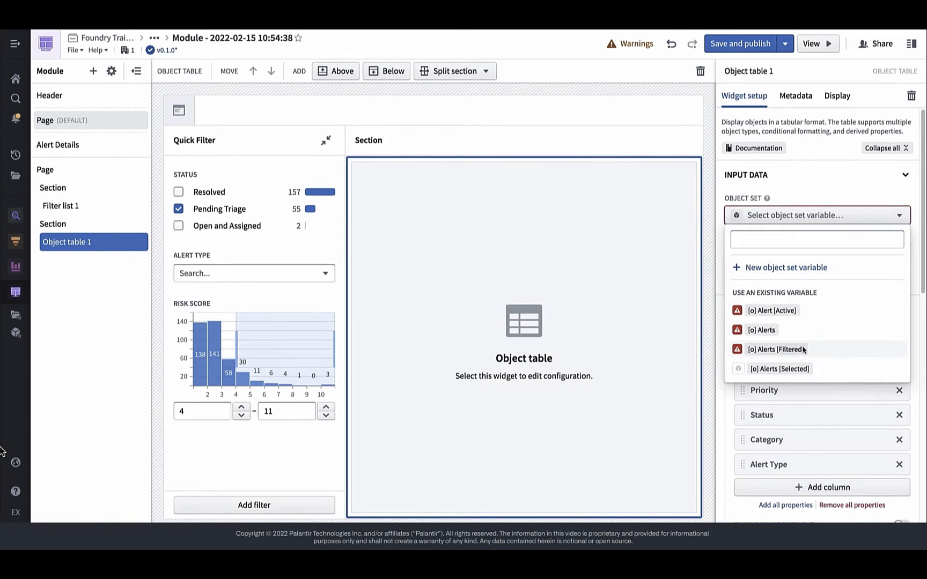
{"action": "left_click", "coordinate": [777, 349]}
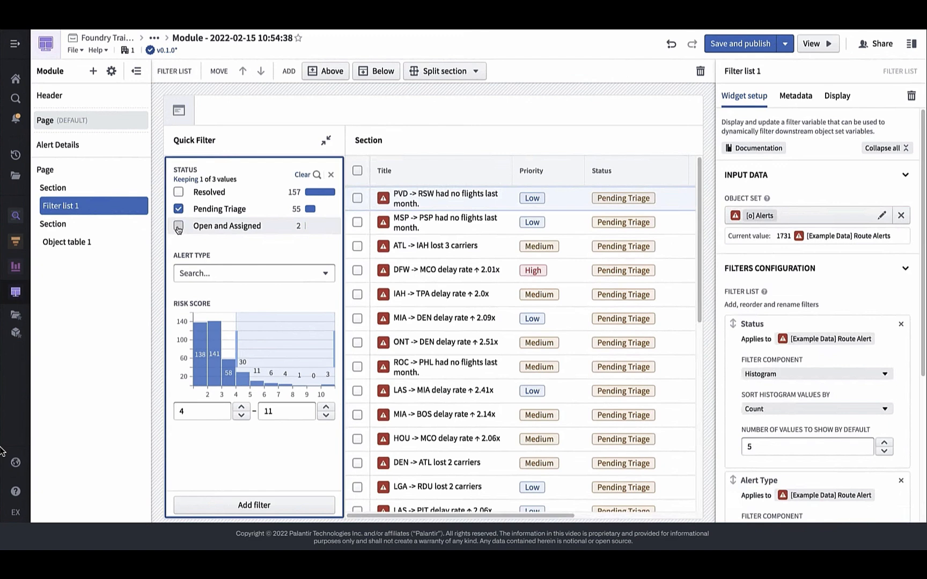
{"action": "left_click", "coordinate": [178, 226]}
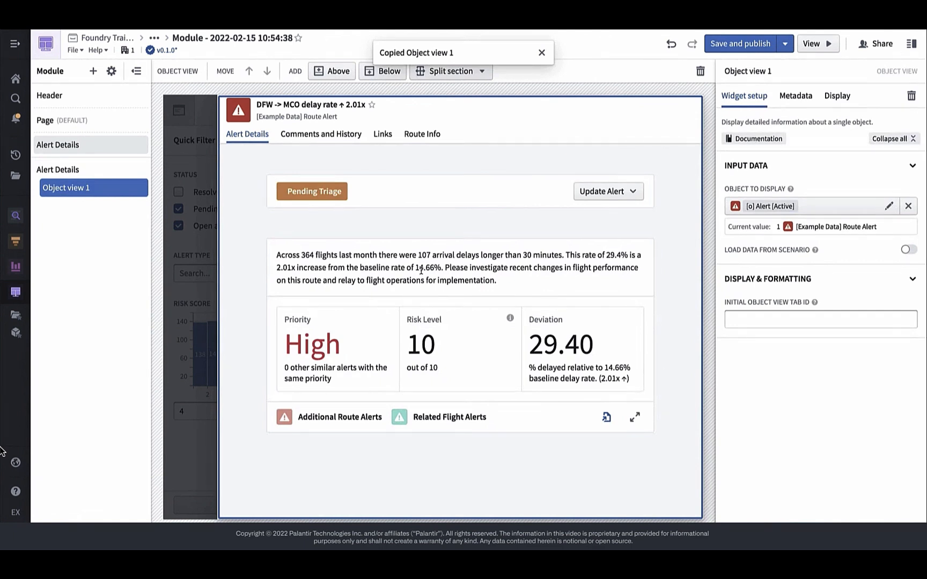
Step: Paste the object view, remove it from the layout, and set the section to Tabs with Flex height
{"action": "key", "text": "ctrl+v"}
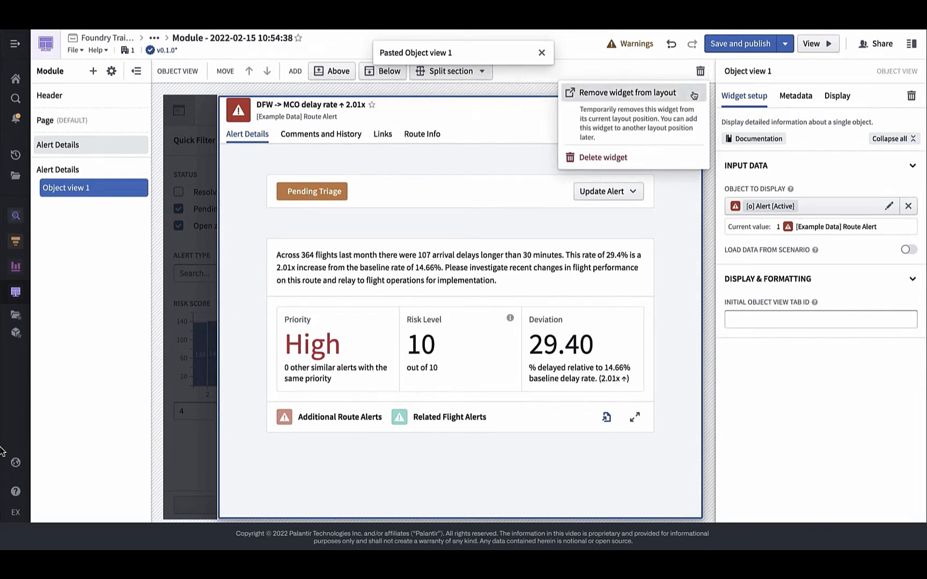
{"action": "left_click", "coordinate": [627, 93]}
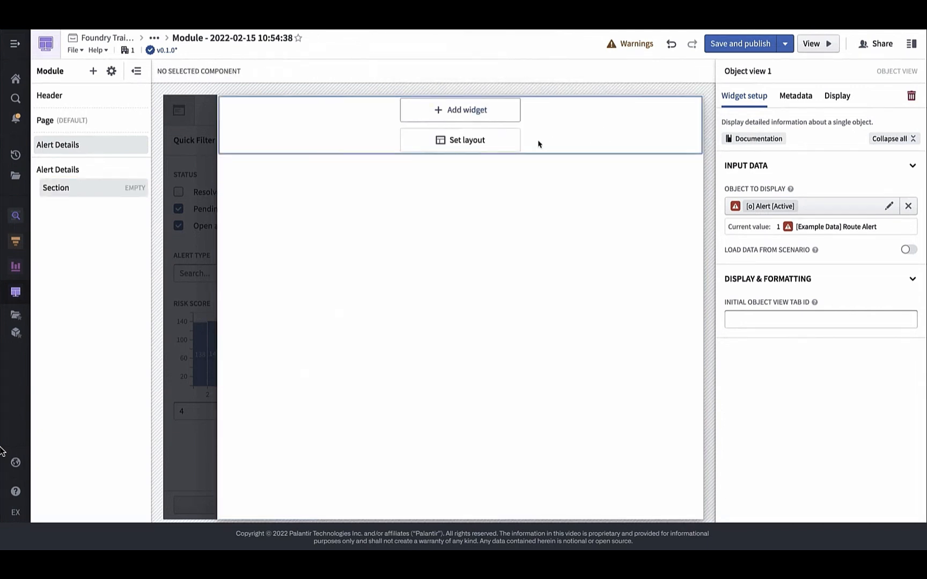
{"action": "left_click", "coordinate": [459, 140]}
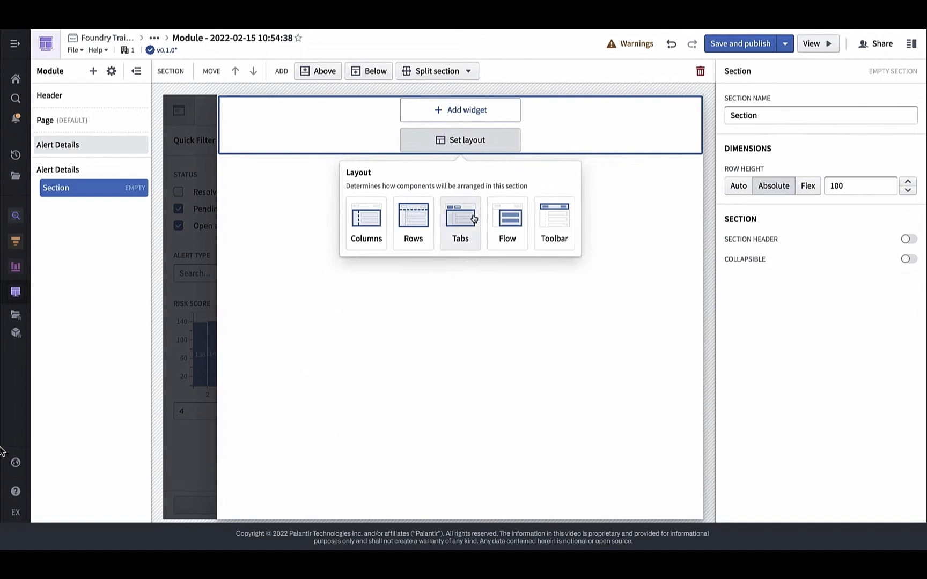
{"action": "left_click", "coordinate": [460, 216]}
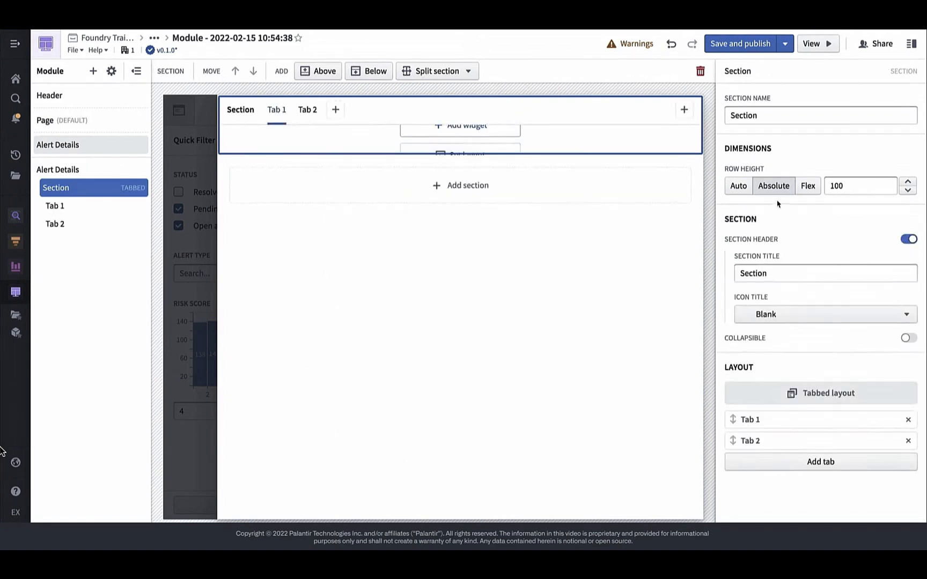
{"action": "left_click", "coordinate": [807, 185]}
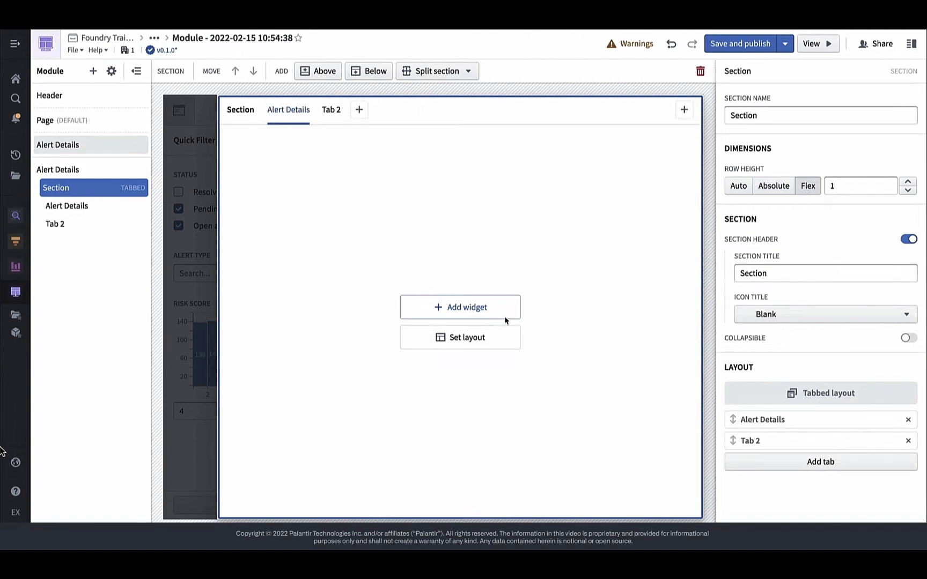
{"action": "left_click", "coordinate": [460, 306]}
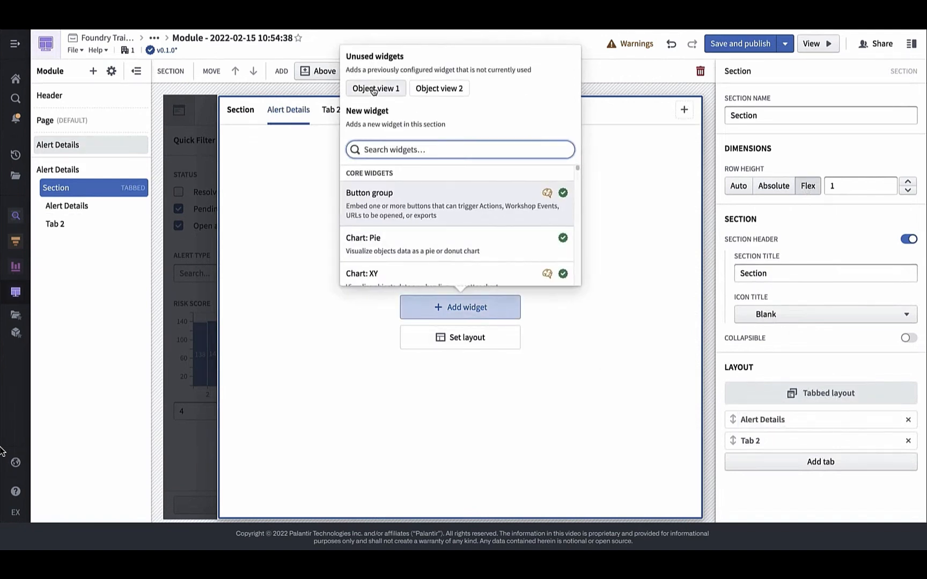
Step: Put Object view 1 in Alert Details, rename Tab 2 to Route Details, and add Object view 2 there
{"action": "left_click", "coordinate": [376, 88]}
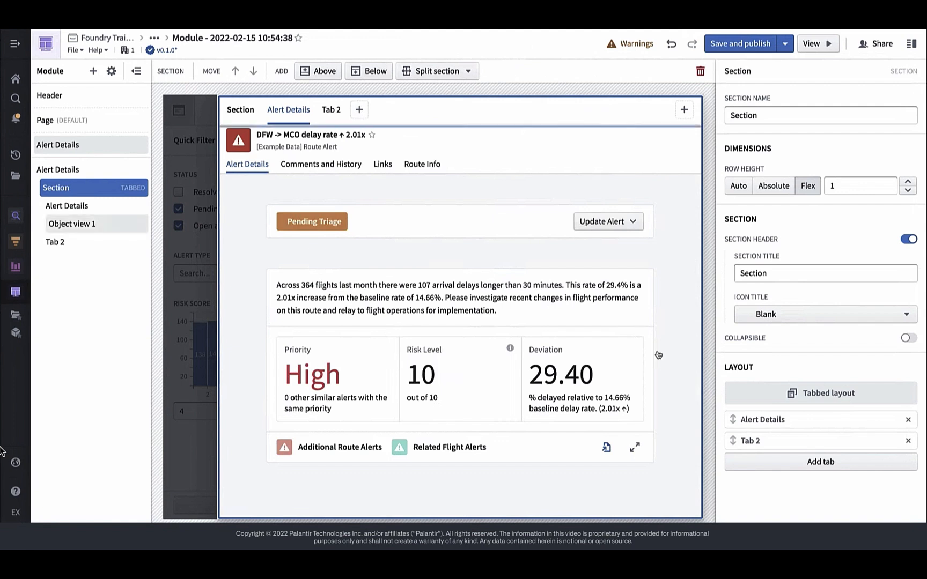
{"action": "type", "text": "Route Details"}
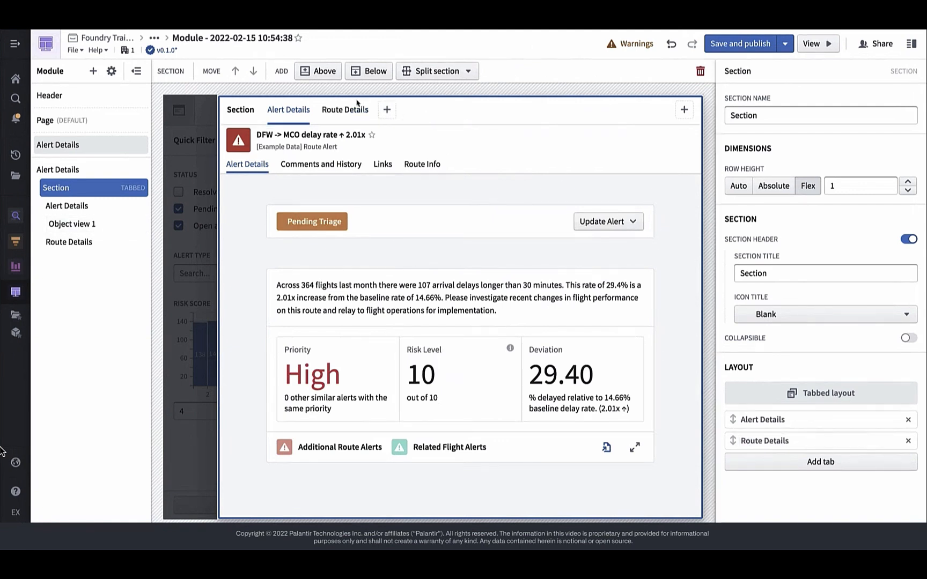
{"action": "left_click", "coordinate": [344, 109]}
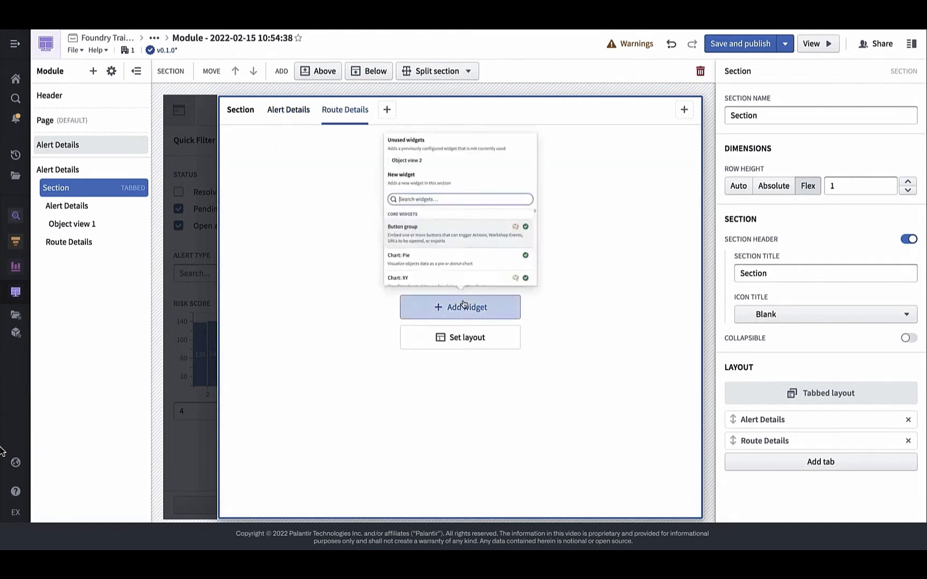
{"action": "left_click", "coordinate": [406, 161]}
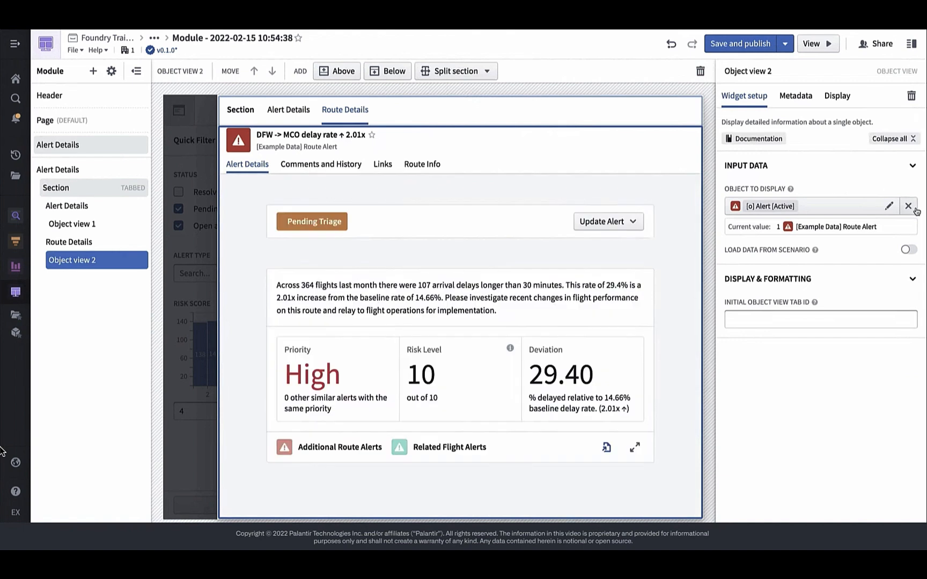
Step: Give Object view 2 a new Alert Route variable starting from the Alert [Active] object set
{"action": "left_click", "coordinate": [908, 206]}
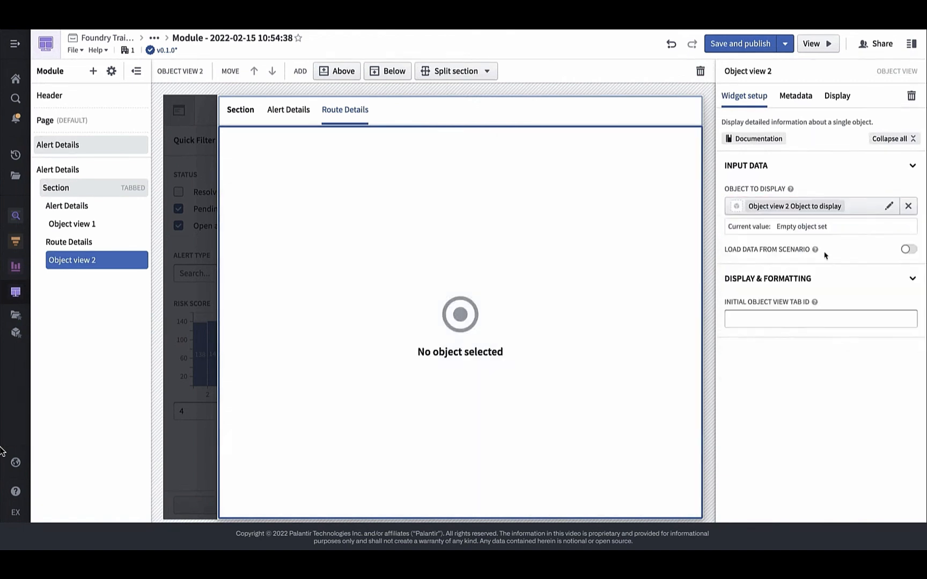
{"action": "left_click", "coordinate": [889, 206]}
{"action": "type", "text": "[o] Alert Route"}
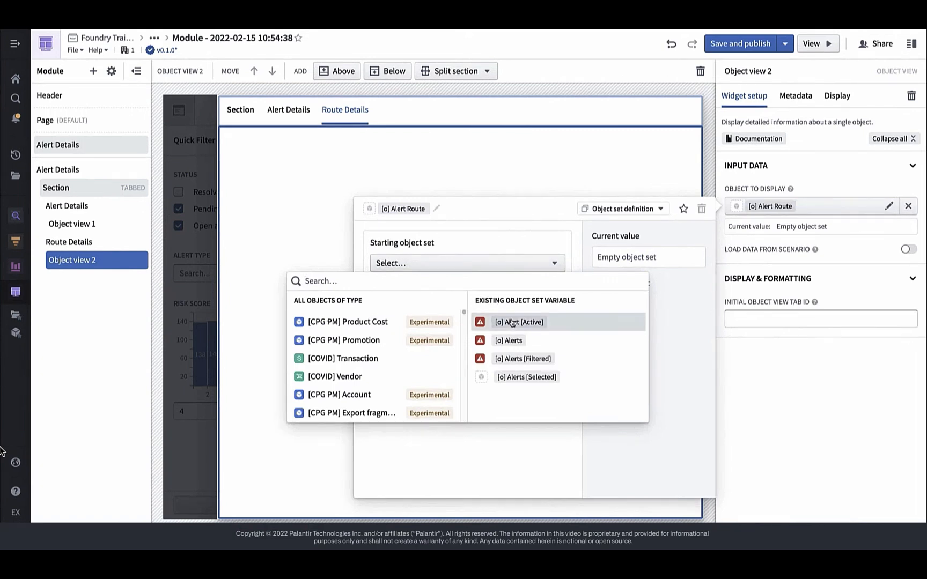
{"action": "left_click", "coordinate": [517, 322]}
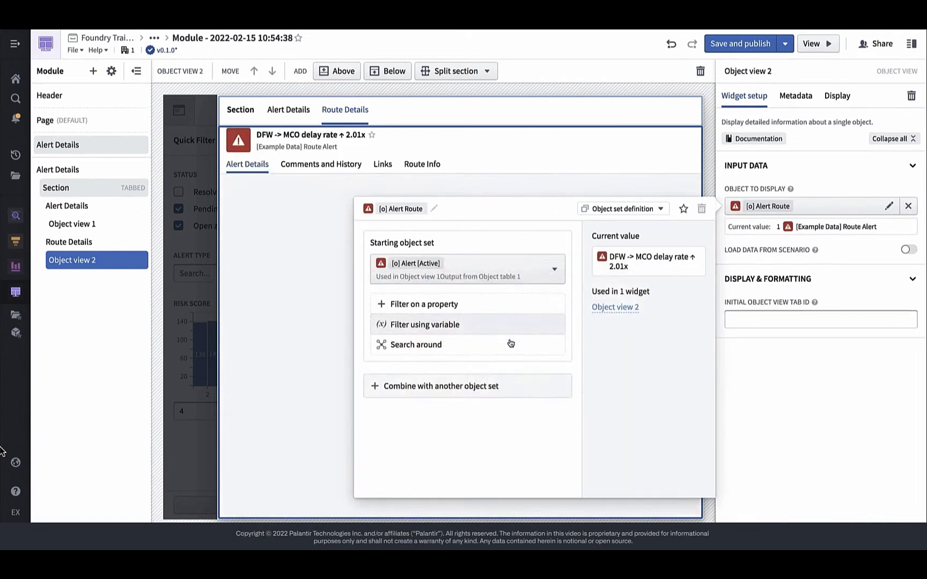
{"action": "left_click", "coordinate": [415, 345]}
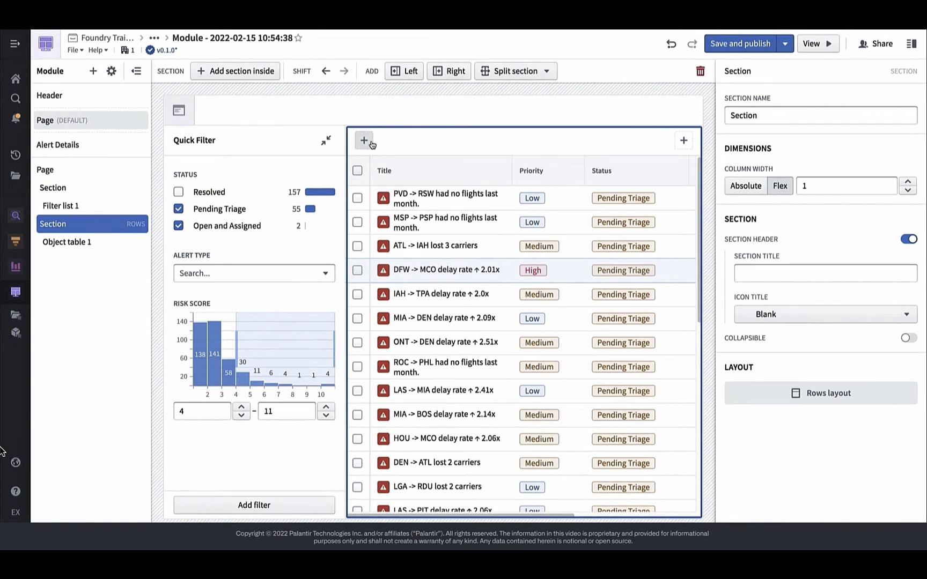
Step: Add an Object set title widget above the alert table
{"action": "left_click", "coordinate": [364, 140]}
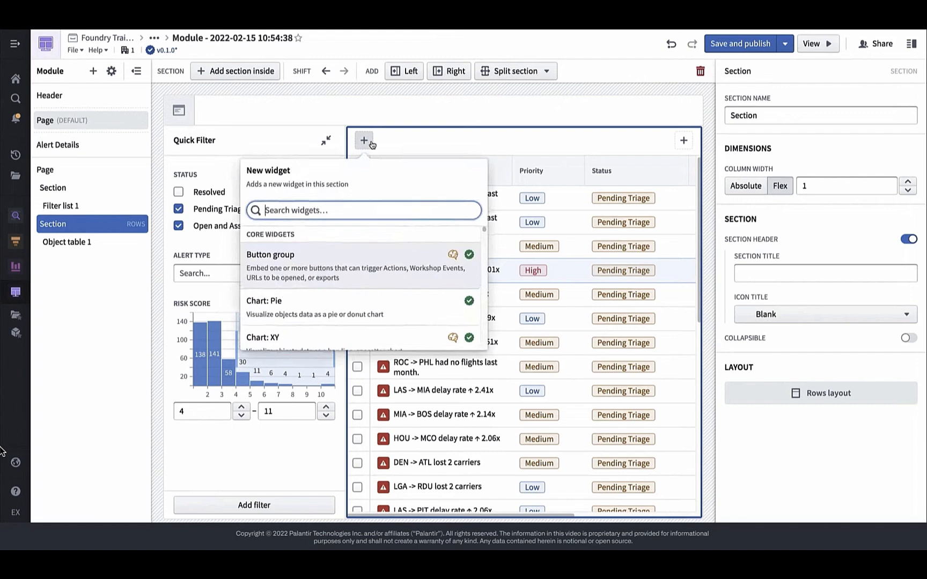
{"action": "type", "text": "title"}
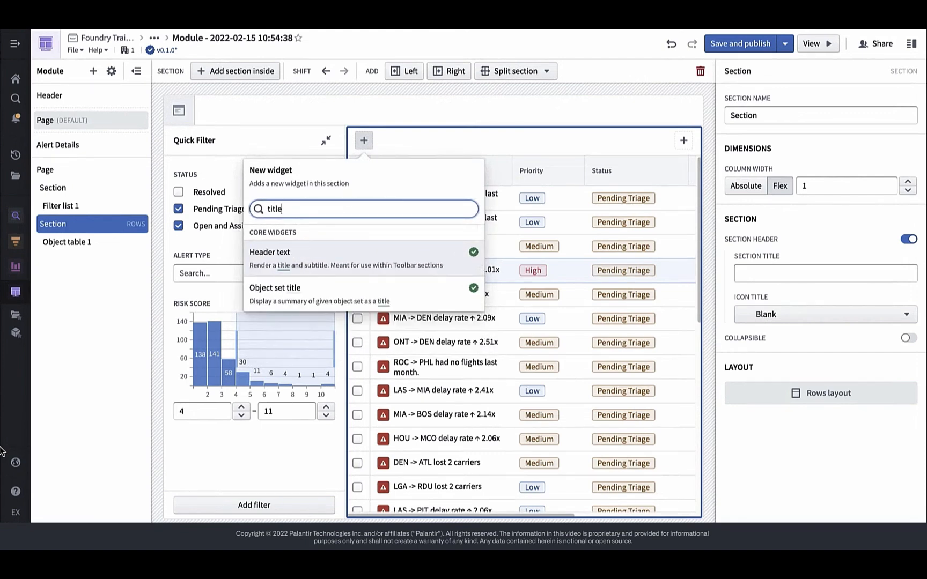
{"action": "left_click", "coordinate": [274, 288]}
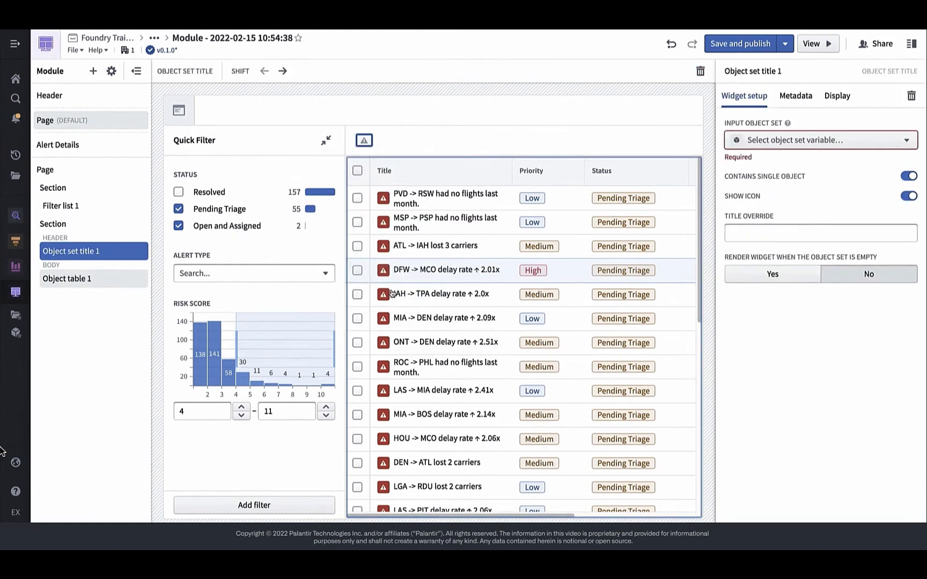
Step: Base the title on Alerts [Filtered], disable Contains single object, and override the title to 'Alerts'
{"action": "left_click", "coordinate": [819, 140]}
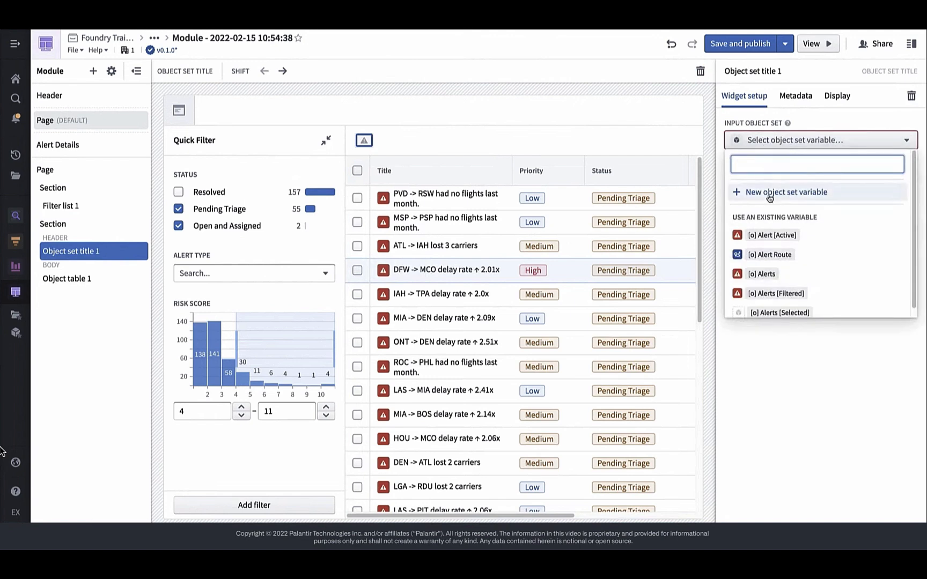
{"action": "left_click", "coordinate": [776, 293]}
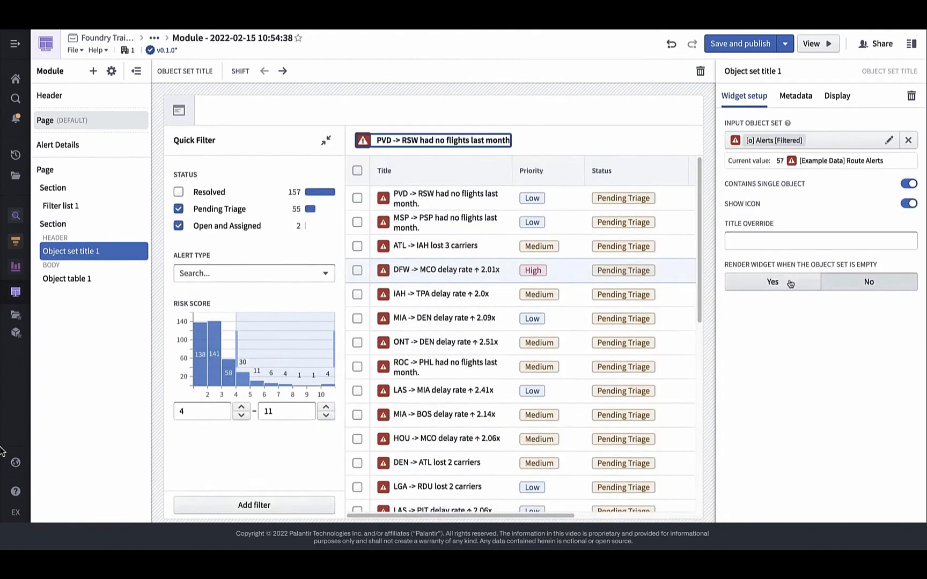
{"action": "left_click", "coordinate": [909, 183]}
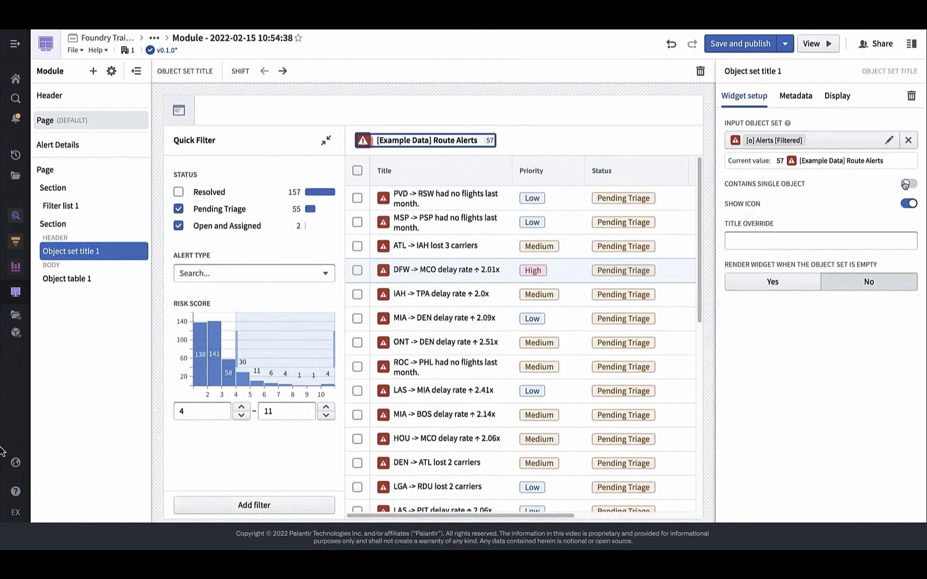
{"action": "left_click", "coordinate": [821, 241]}
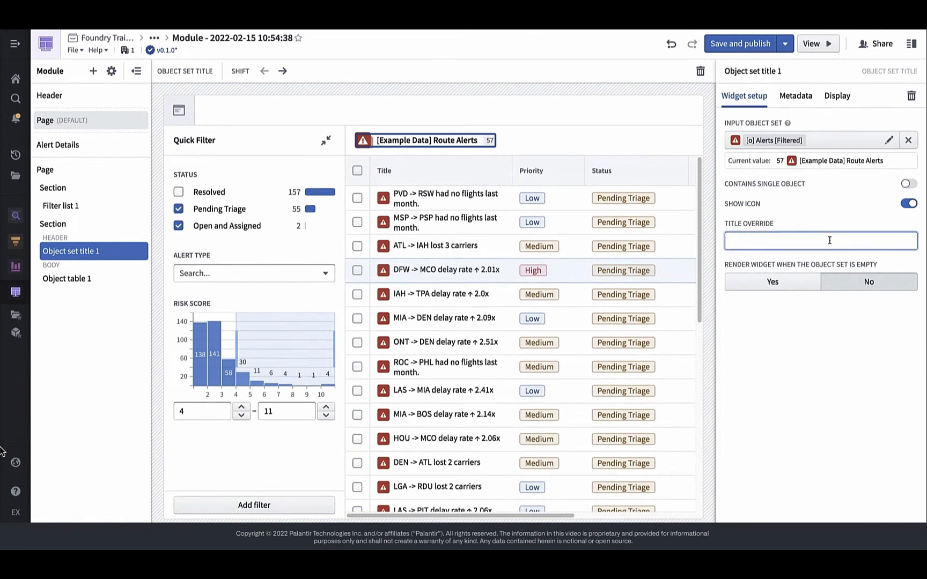
{"action": "type", "text": "Alerts"}
{"action": "type", "text": "metri"}
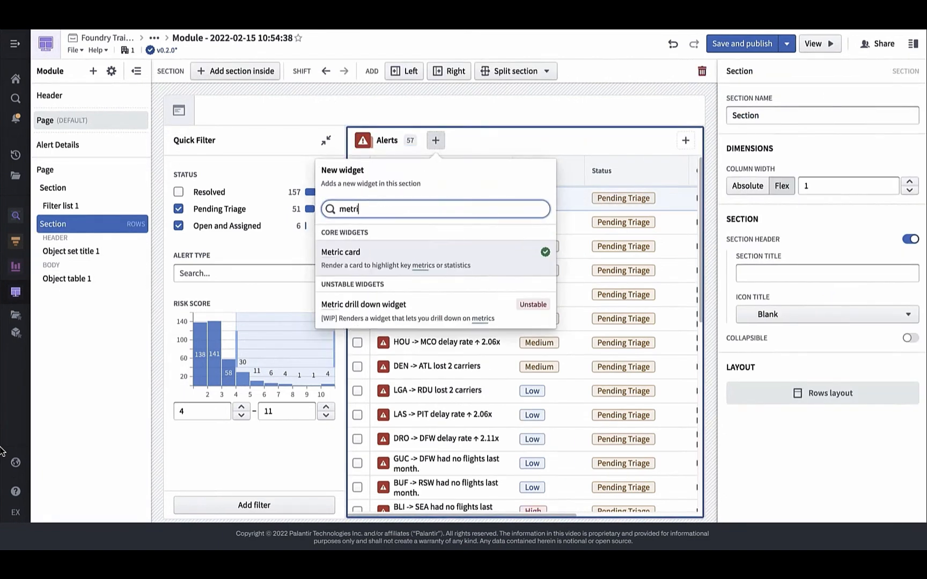
Step: Add a Metric card and make its first metric a Number value
{"action": "left_click", "coordinate": [340, 251]}
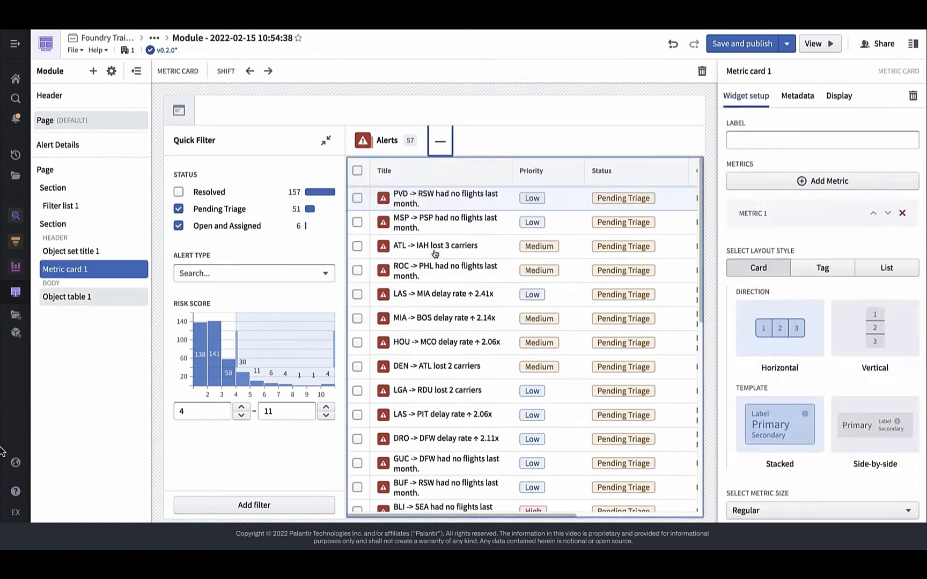
{"action": "left_click", "coordinate": [822, 267]}
{"action": "type", "text": "Avg Risk Score"}
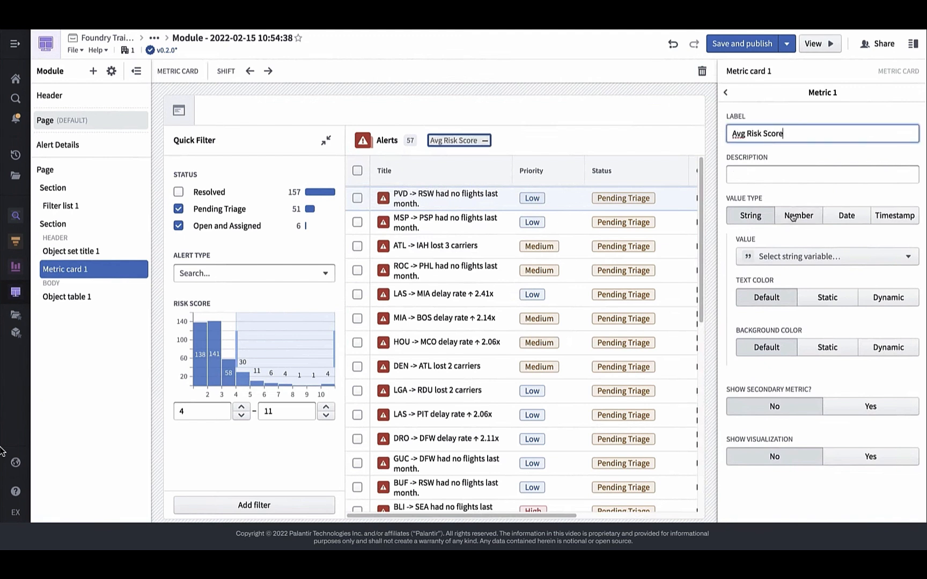
{"action": "left_click", "coordinate": [798, 215]}
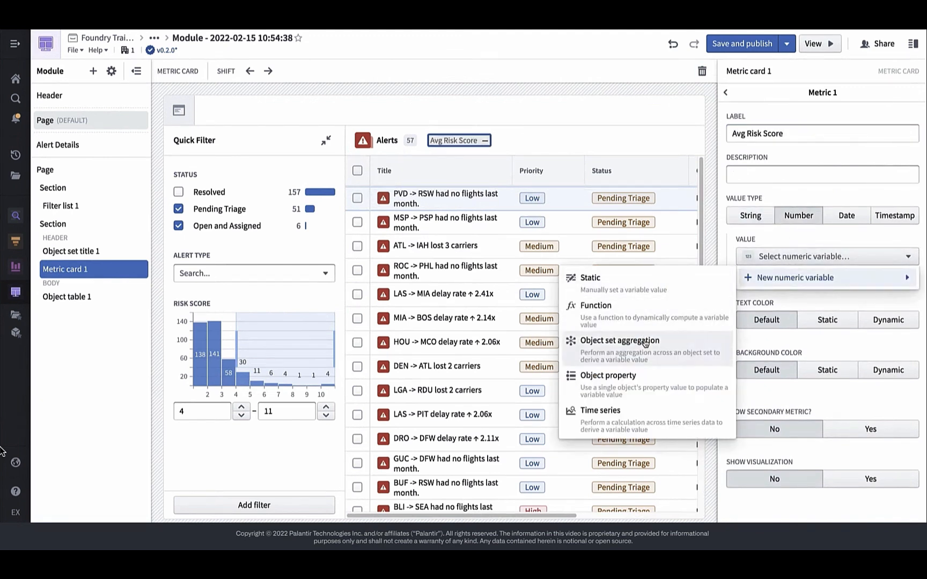
Step: Compute the metric as the average Risk Score of Alerts [Filtered], with numeric formatting on
{"action": "left_click", "coordinate": [619, 341]}
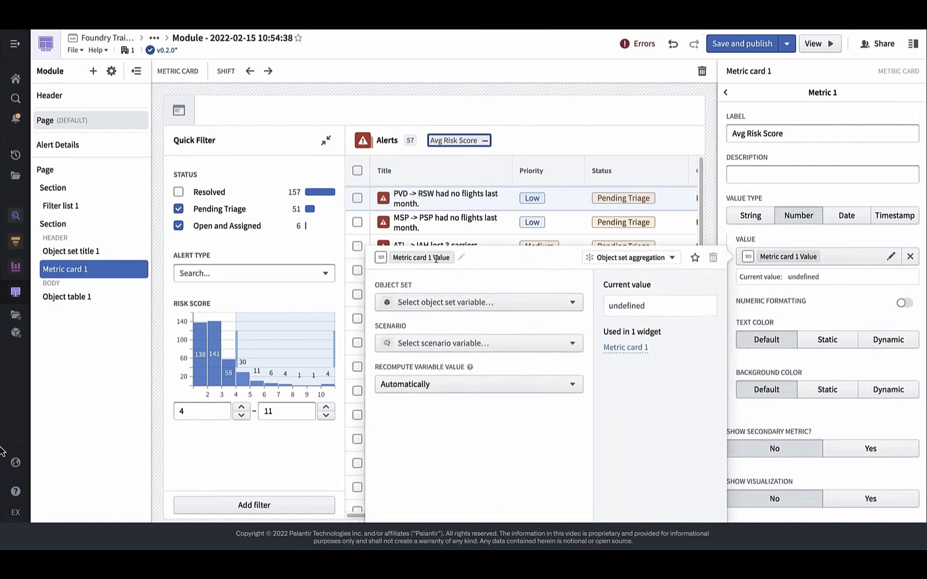
{"action": "left_click", "coordinate": [478, 302]}
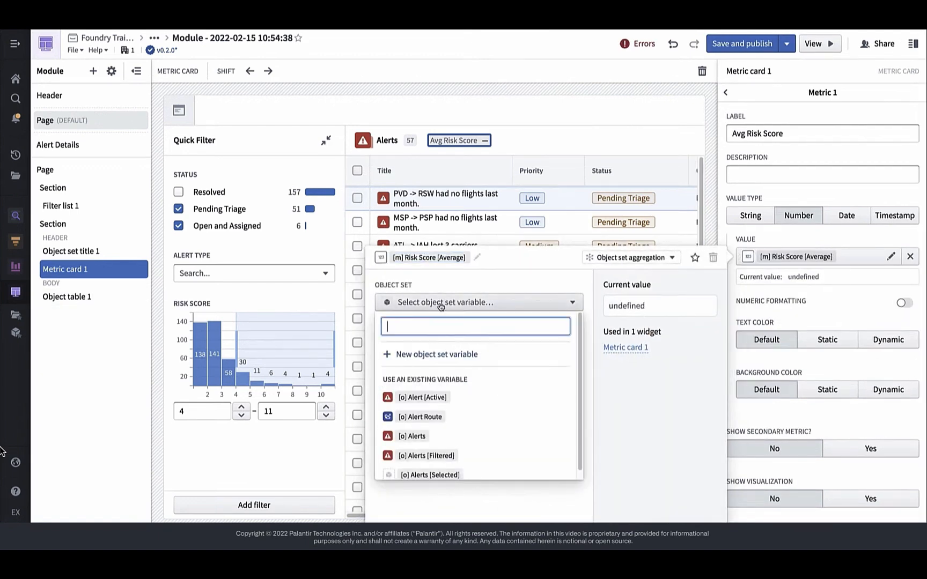
{"action": "left_click", "coordinate": [425, 456]}
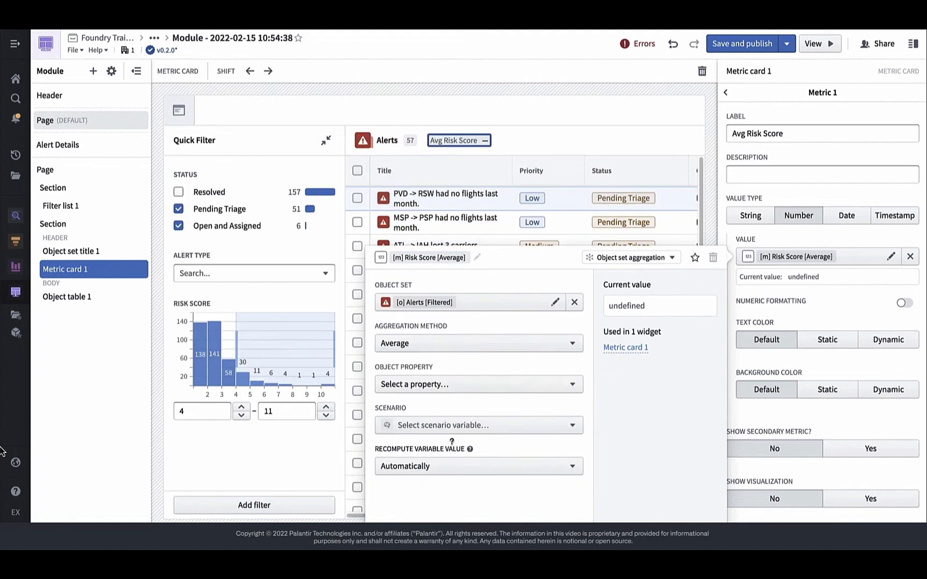
{"action": "left_click", "coordinate": [477, 384]}
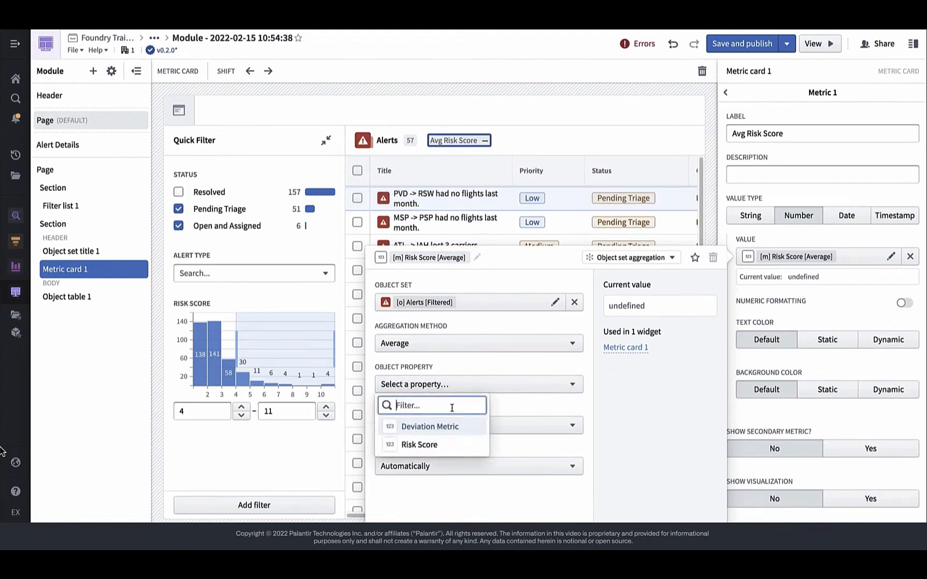
{"action": "left_click", "coordinate": [418, 444]}
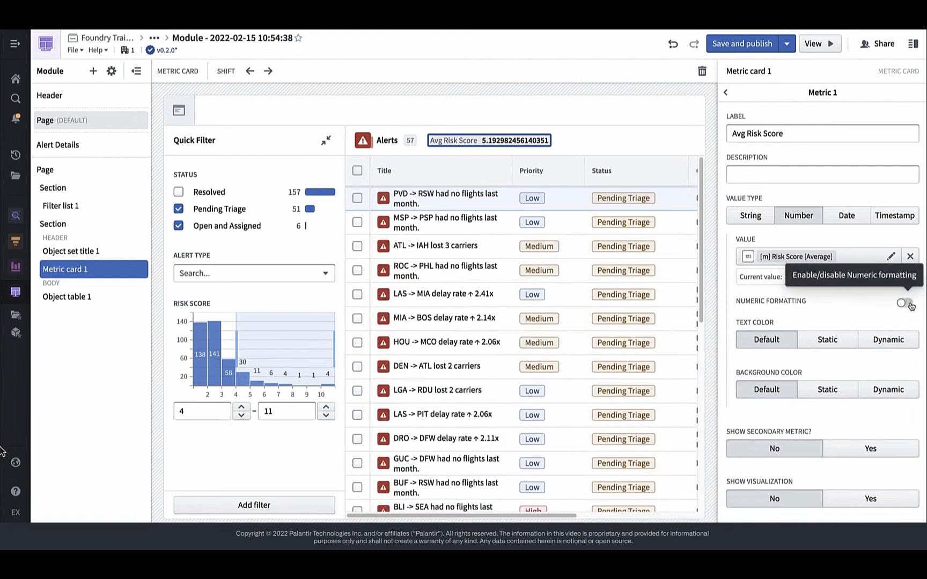
{"action": "left_click", "coordinate": [898, 302]}
{"action": "type", "text": "2"}
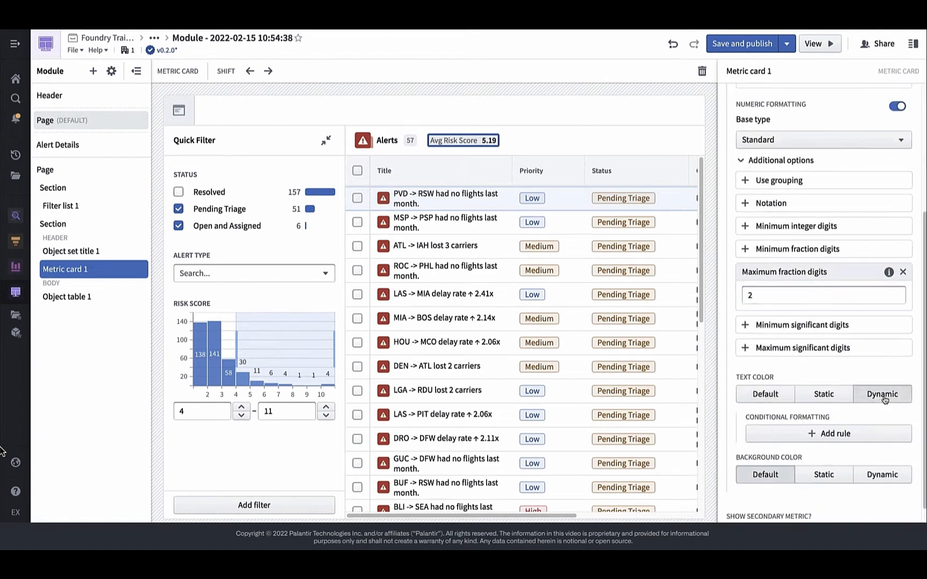
Step: Add a dynamic colour rule tinting values in the numeric range 5 to Any with Warning intent
{"action": "left_click", "coordinate": [827, 433]}
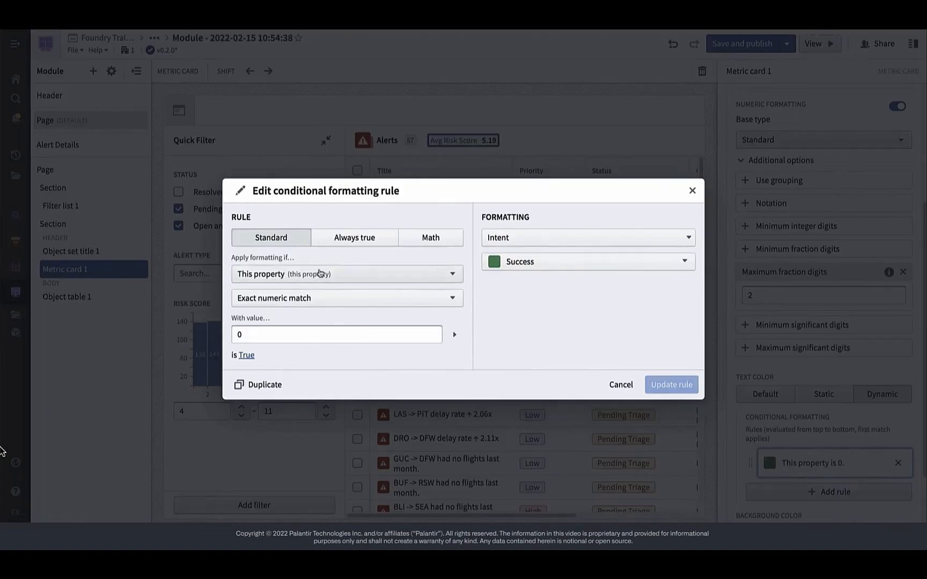
{"action": "left_click", "coordinate": [347, 298]}
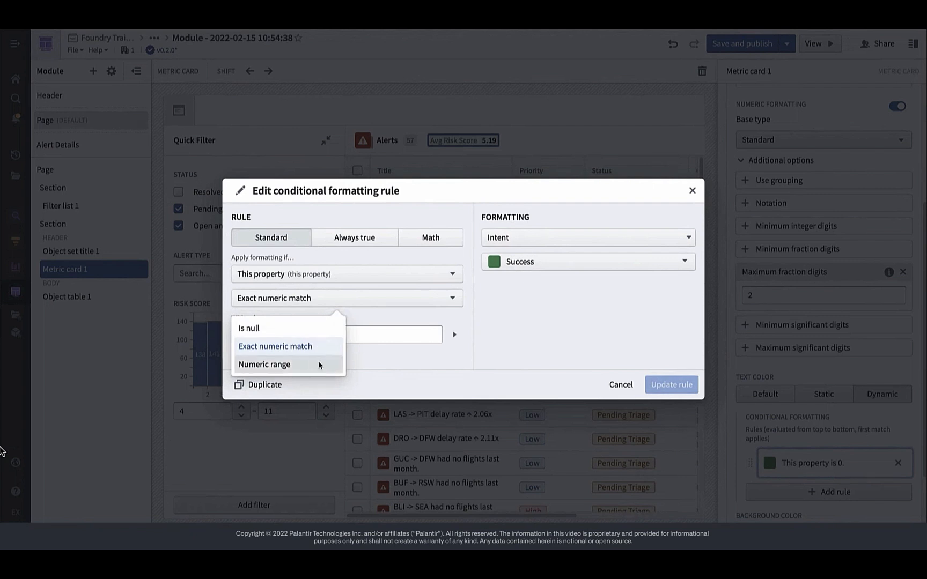
{"action": "left_click", "coordinate": [264, 364]}
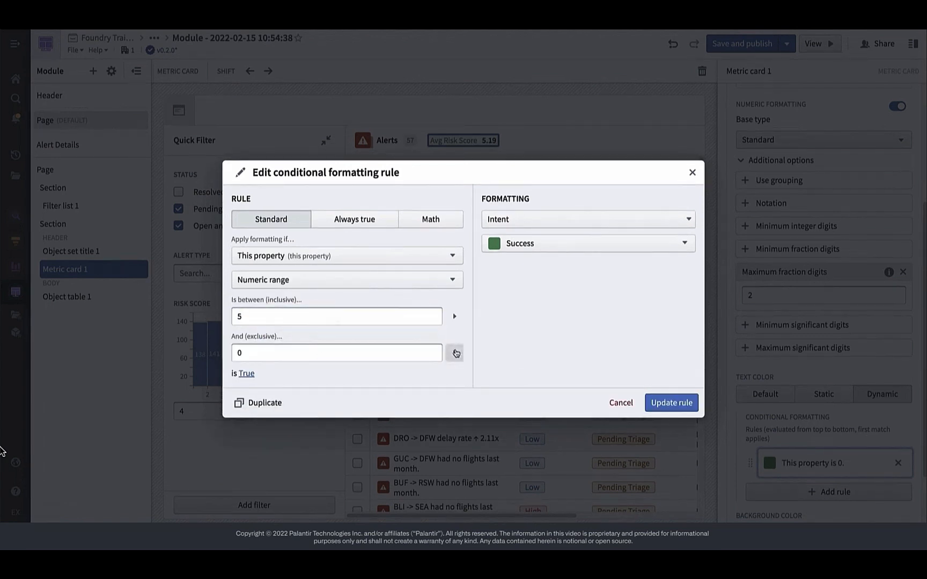
{"action": "left_click", "coordinate": [587, 243]}
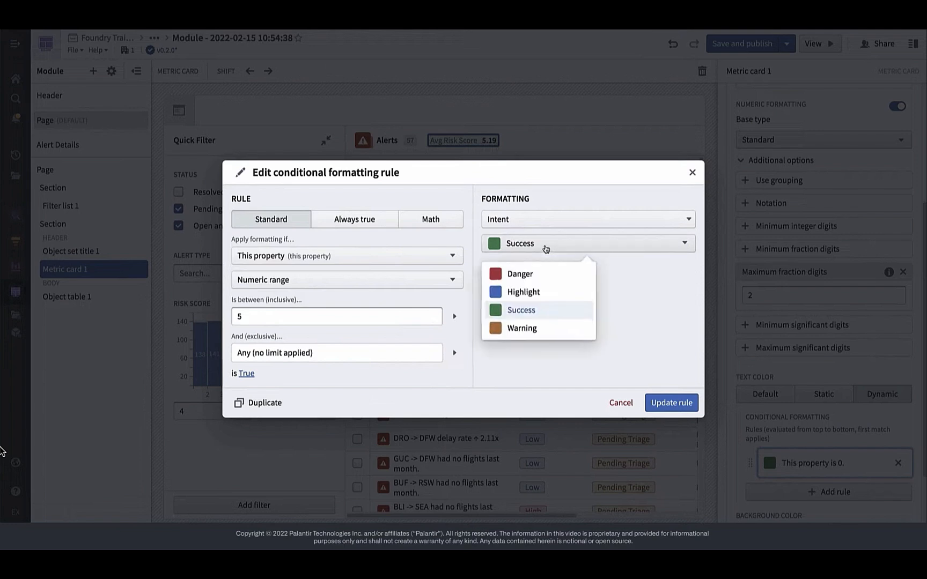
{"action": "left_click", "coordinate": [672, 402]}
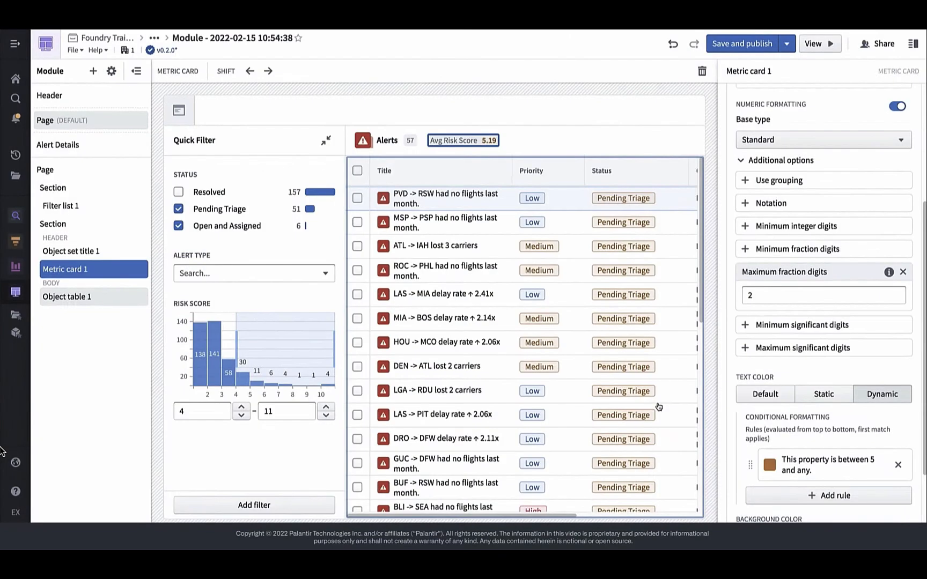
{"action": "mouse_move", "coordinate": [658, 341]}
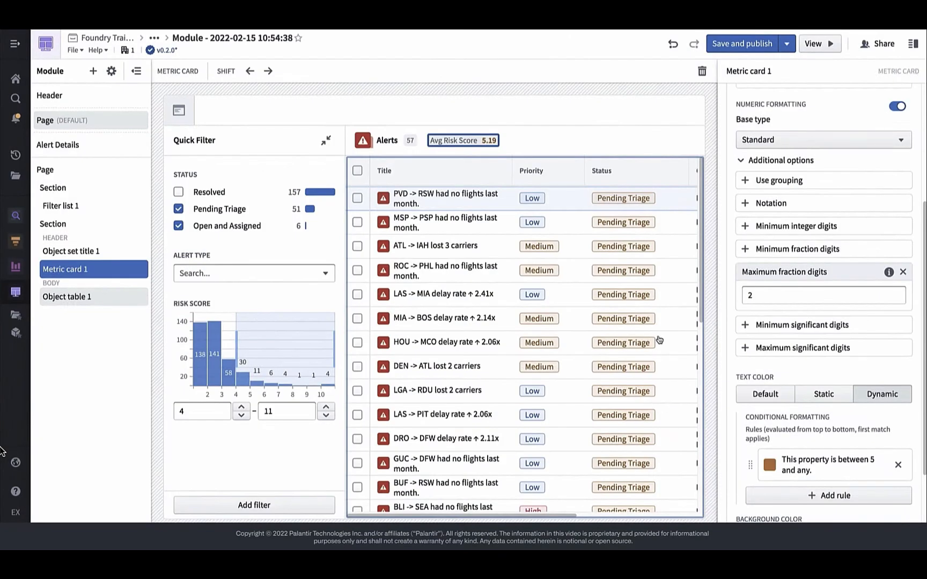
{"action": "left_click", "coordinate": [684, 141]}
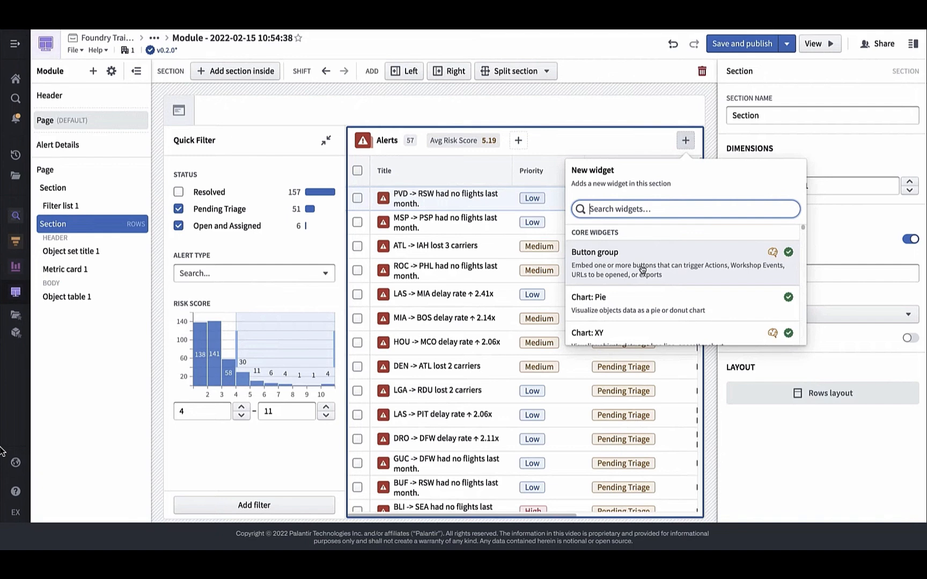
Step: Label the button 'Bulk Re-Assign' and set its On Click to Action
{"action": "left_click", "coordinate": [595, 252]}
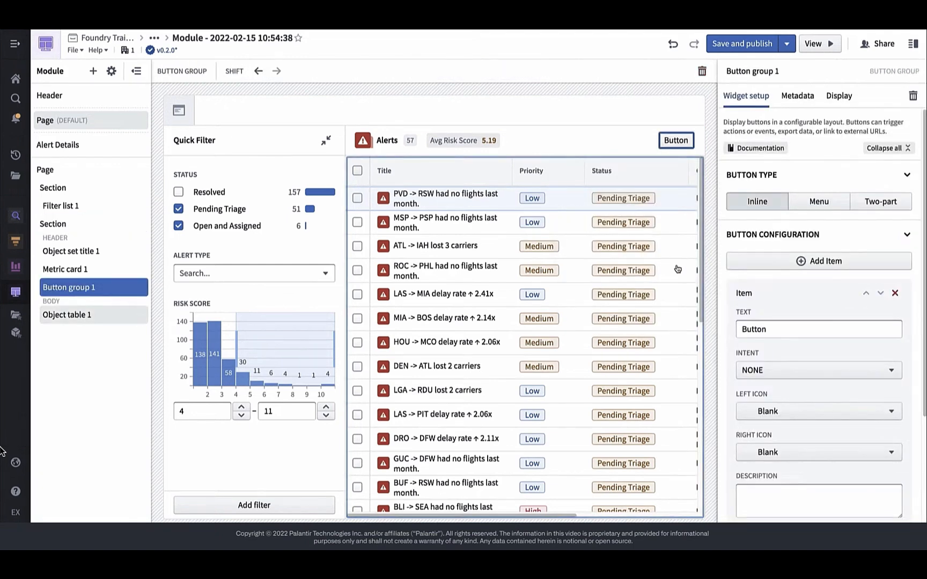
{"action": "type", "text": "Bulk Re-Assign"}
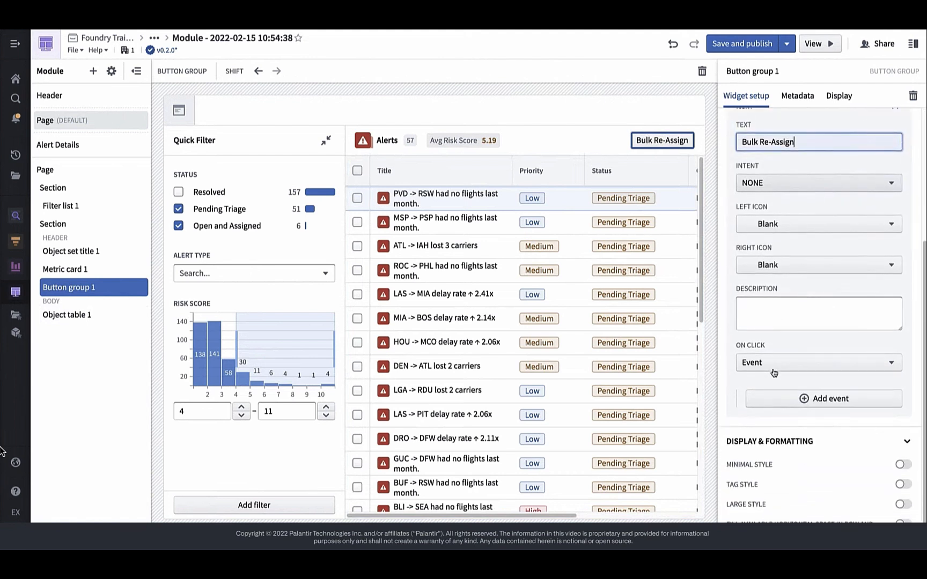
{"action": "left_click", "coordinate": [817, 363]}
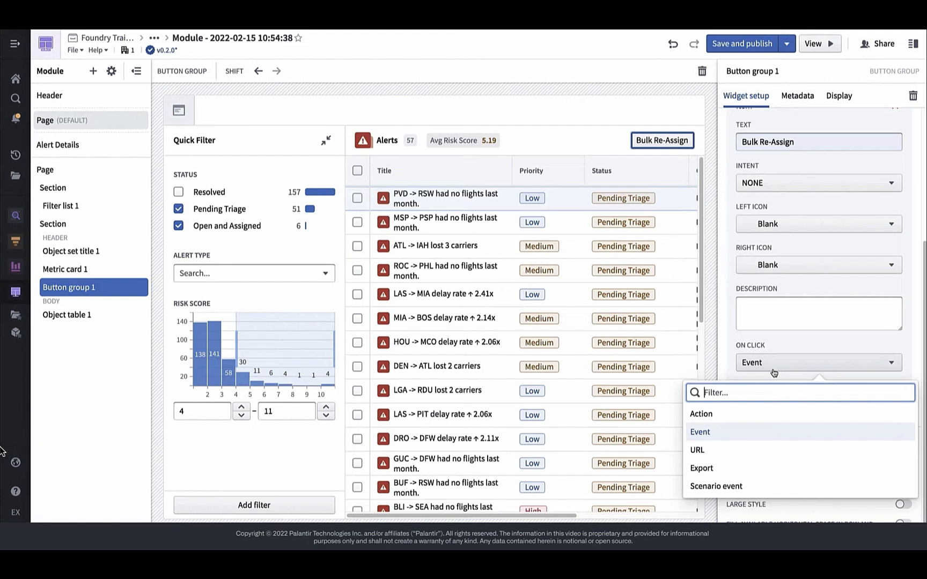
{"action": "left_click", "coordinate": [701, 413]}
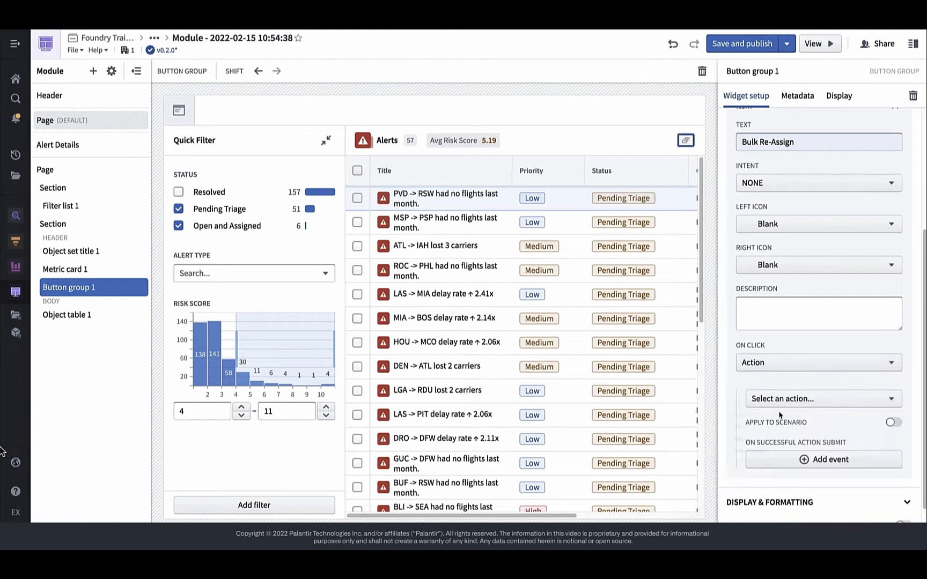
Step: Choose the Bulk Assign Route Alert action with Route Alert defaulting to Alerts [Selected]
{"action": "left_click", "coordinate": [822, 399]}
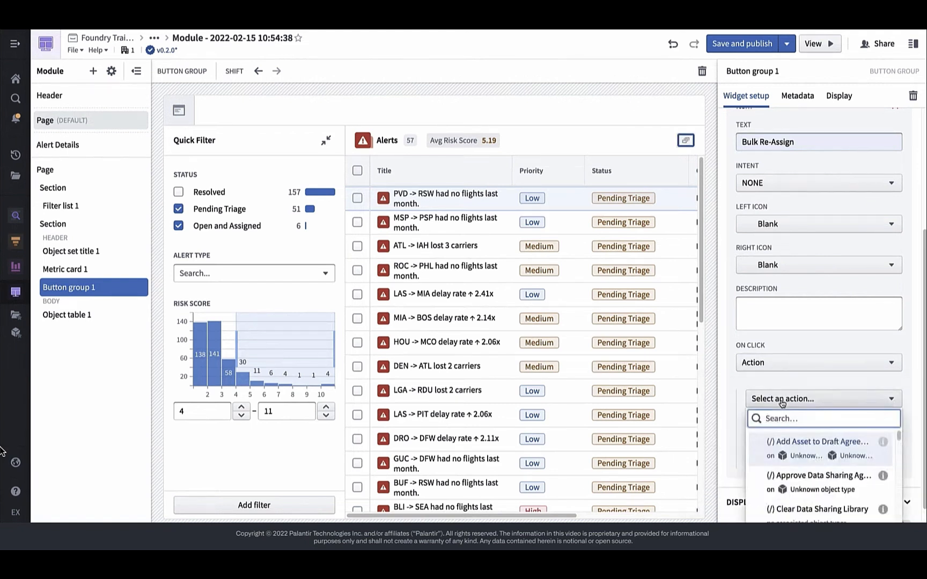
{"action": "left_click", "coordinate": [819, 398]}
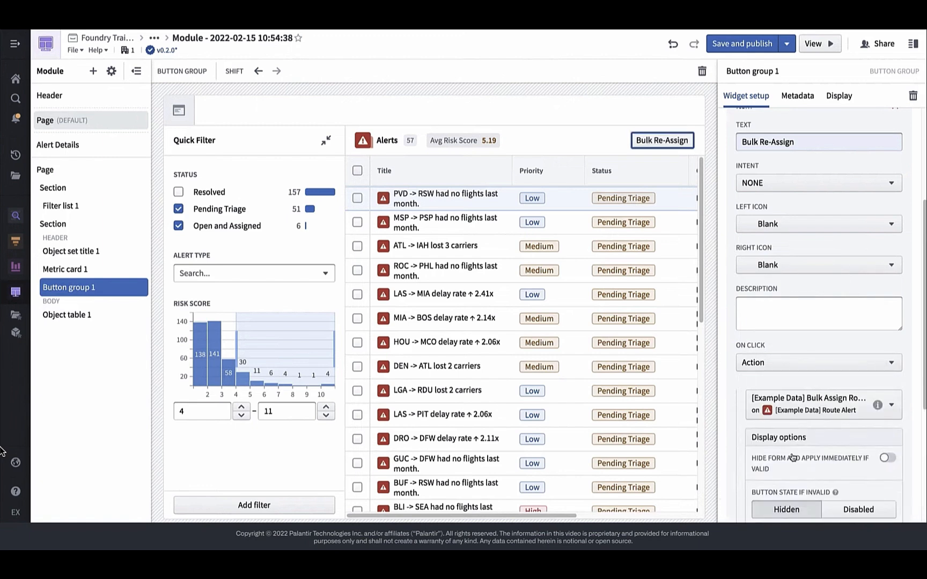
{"action": "scroll", "scroll_direction": "down", "scroll_amount": 3}
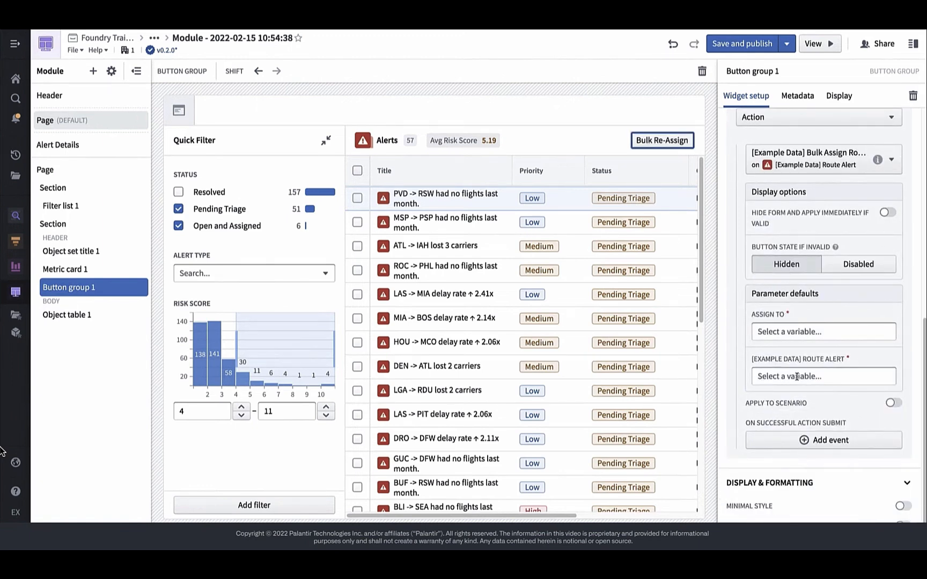
{"action": "left_click", "coordinate": [822, 376]}
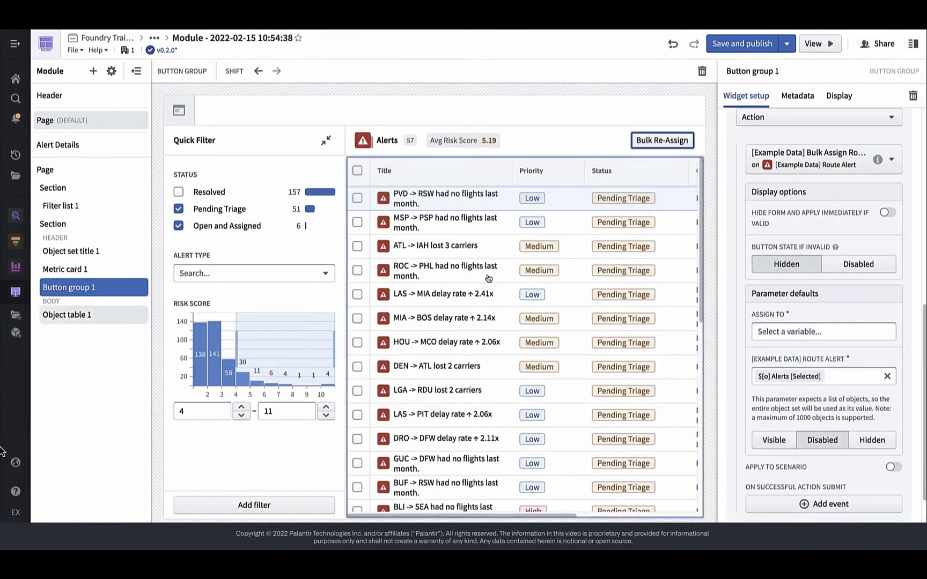
{"action": "left_click", "coordinate": [66, 315]}
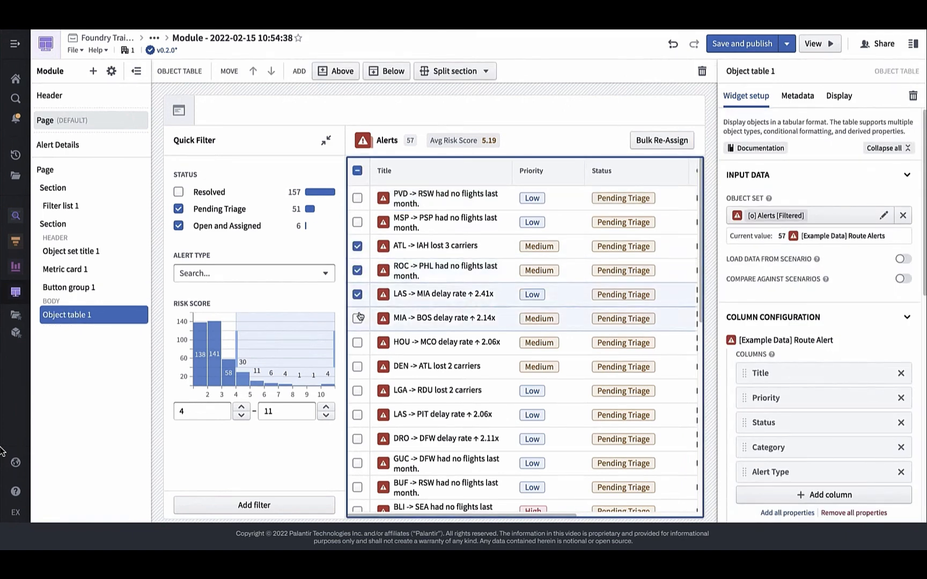
Step: Tick the MIA -> BOS alert too, then run Bulk Re-Assign to a chosen assignee
{"action": "left_click", "coordinate": [661, 140]}
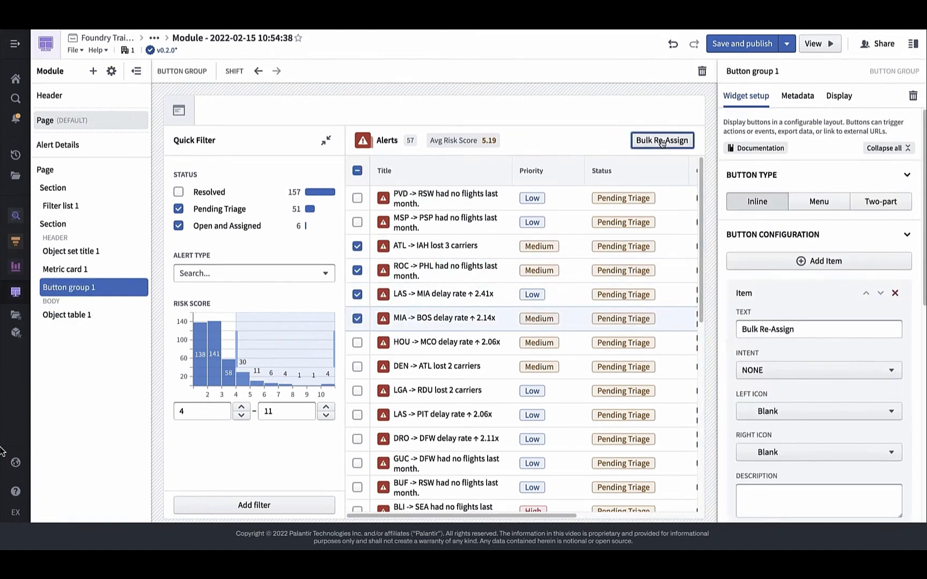
{"action": "left_click", "coordinate": [662, 140]}
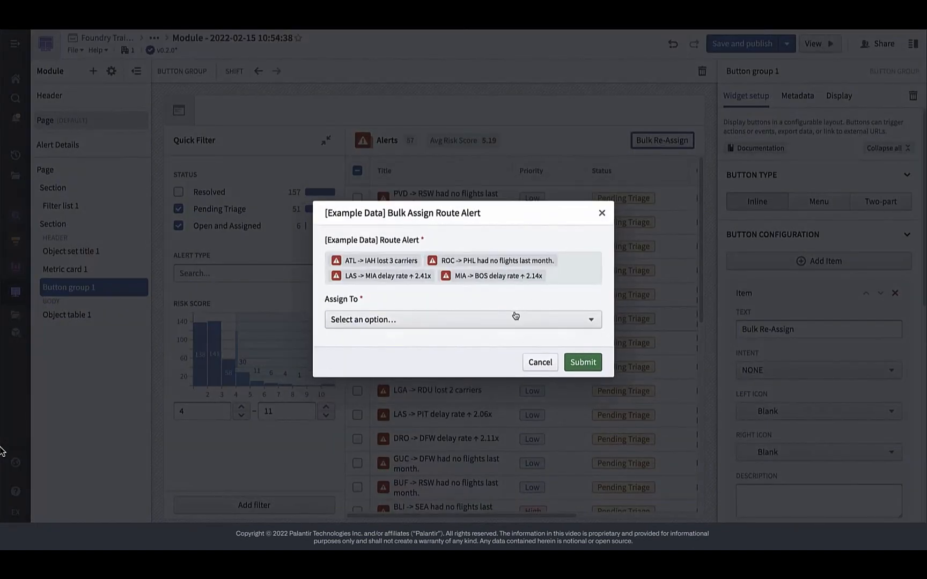
{"action": "left_click", "coordinate": [581, 362]}
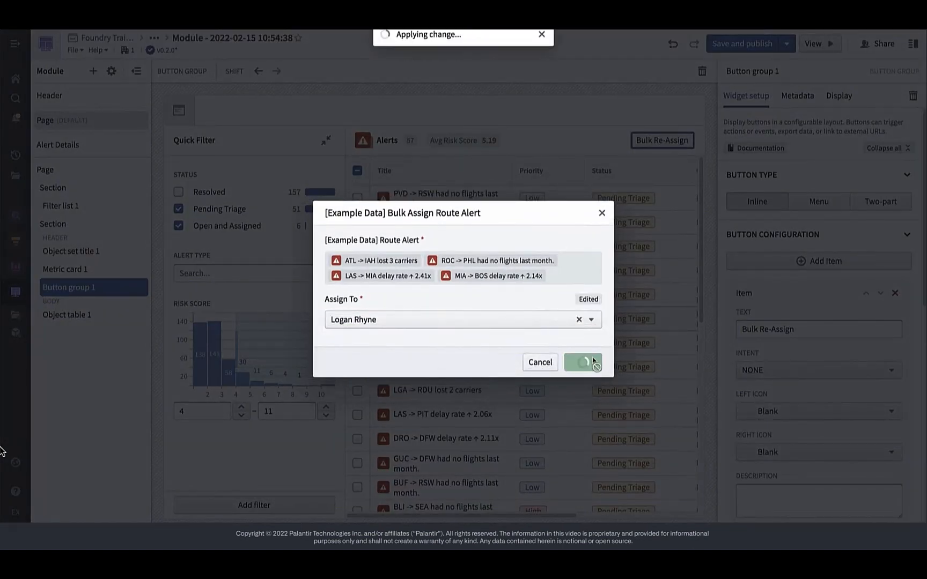
{"action": "left_click", "coordinate": [581, 361]}
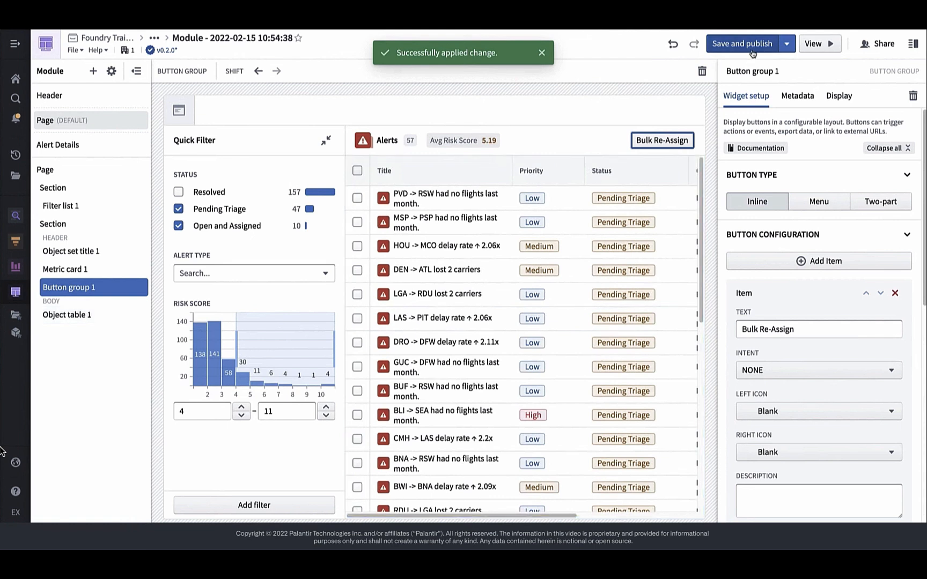
Step: Open the module in View mode and filter alerts to only that assignee
{"action": "left_click", "coordinate": [742, 43]}
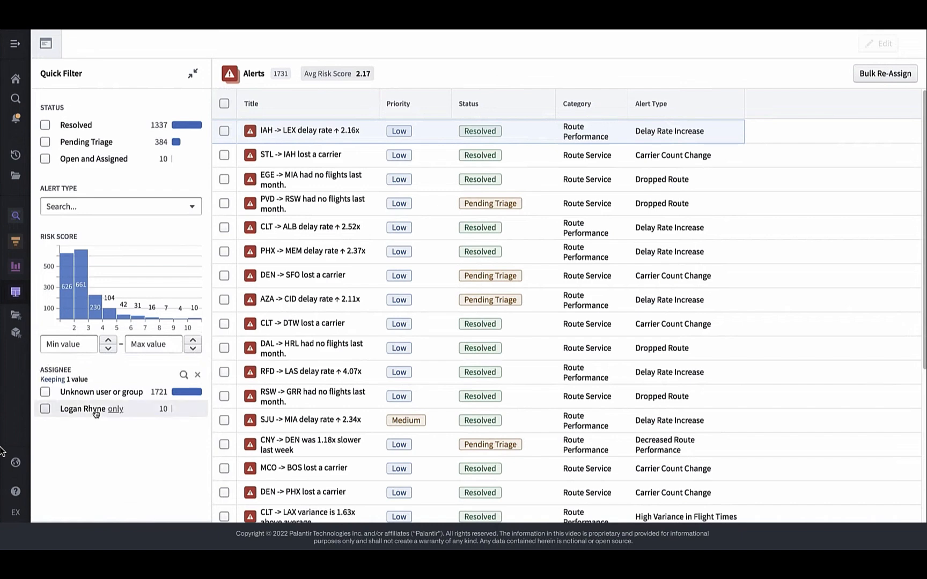
{"action": "left_click", "coordinate": [45, 388]}
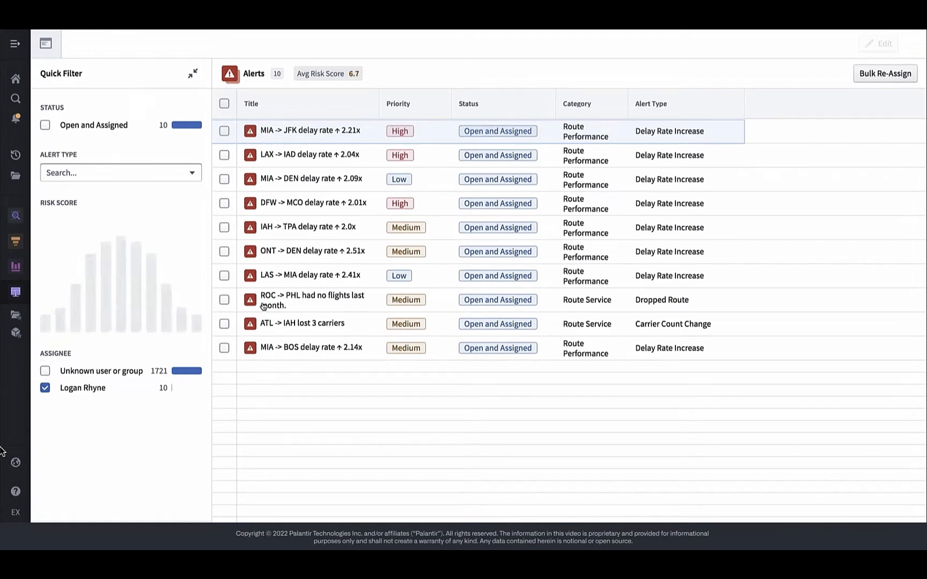
{"action": "left_click", "coordinate": [313, 203]}
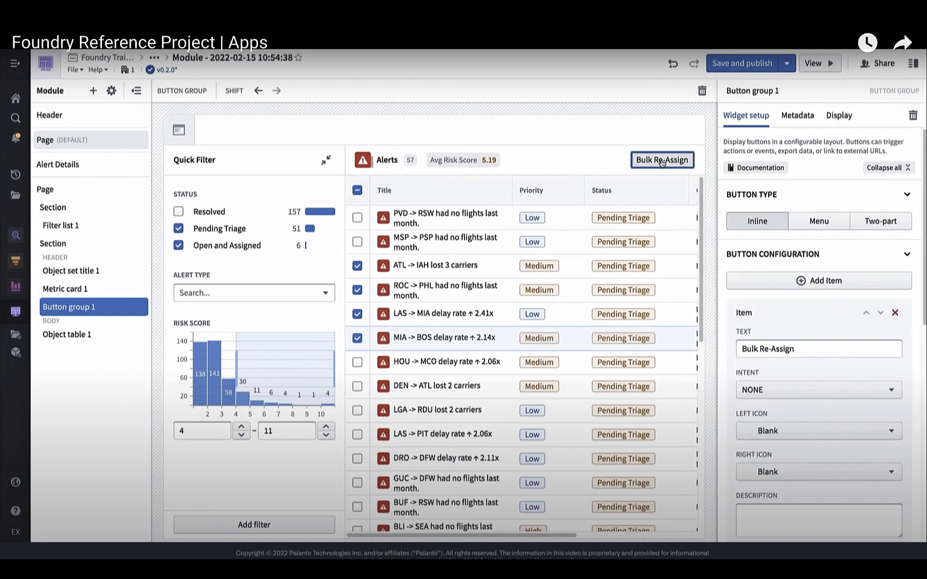
{"action": "left_click", "coordinate": [582, 382]}
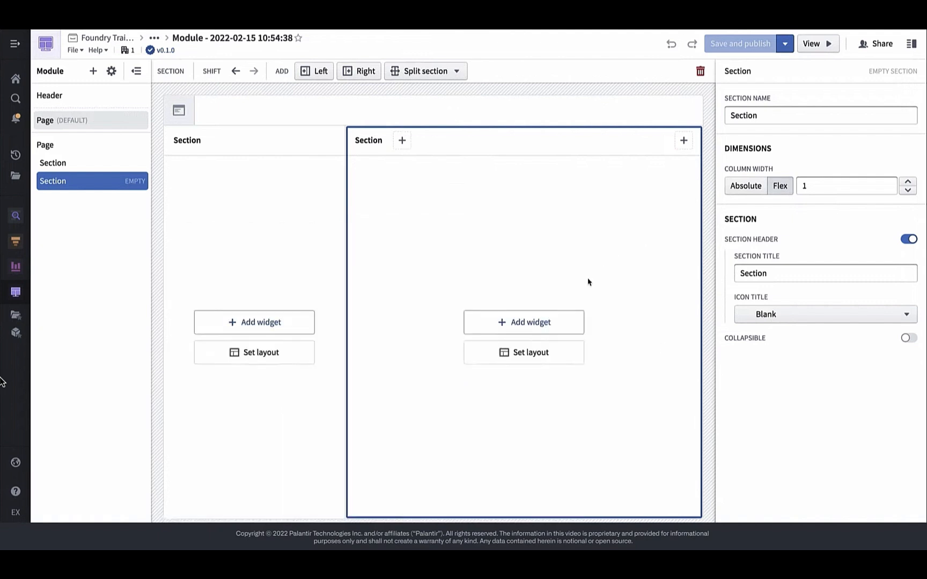
Step: Insert an Object table widget into the right section
{"action": "left_click", "coordinate": [523, 322]}
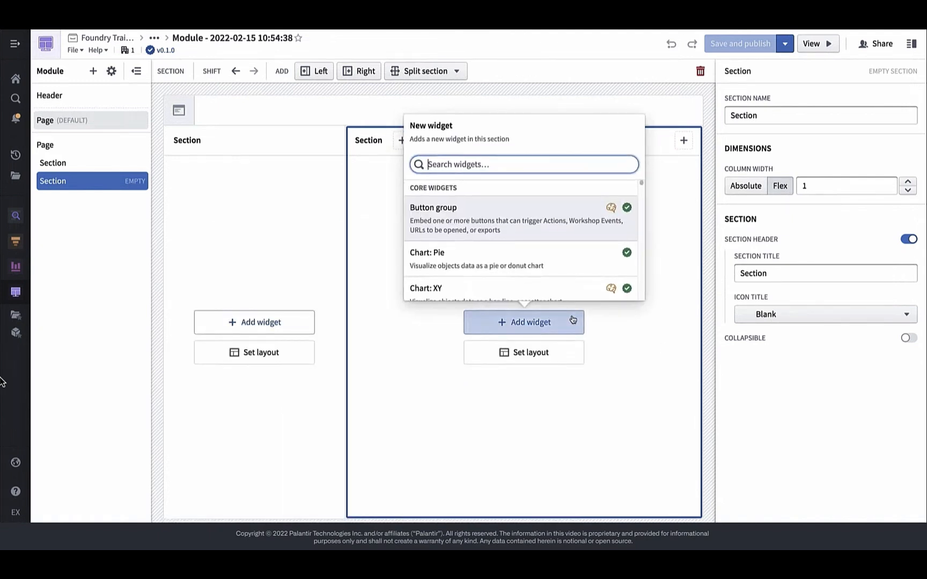
{"action": "type", "text": "object table"}
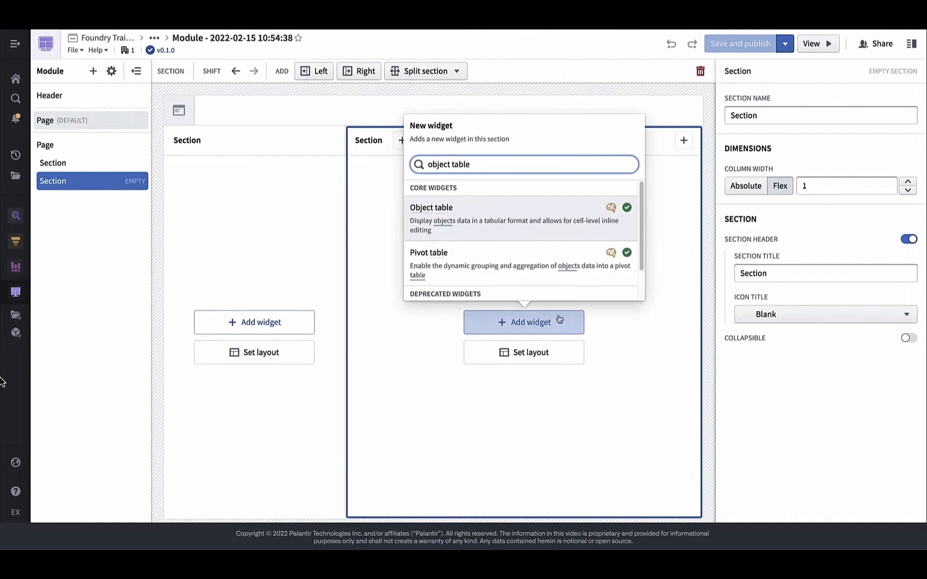
{"action": "left_click", "coordinate": [431, 208]}
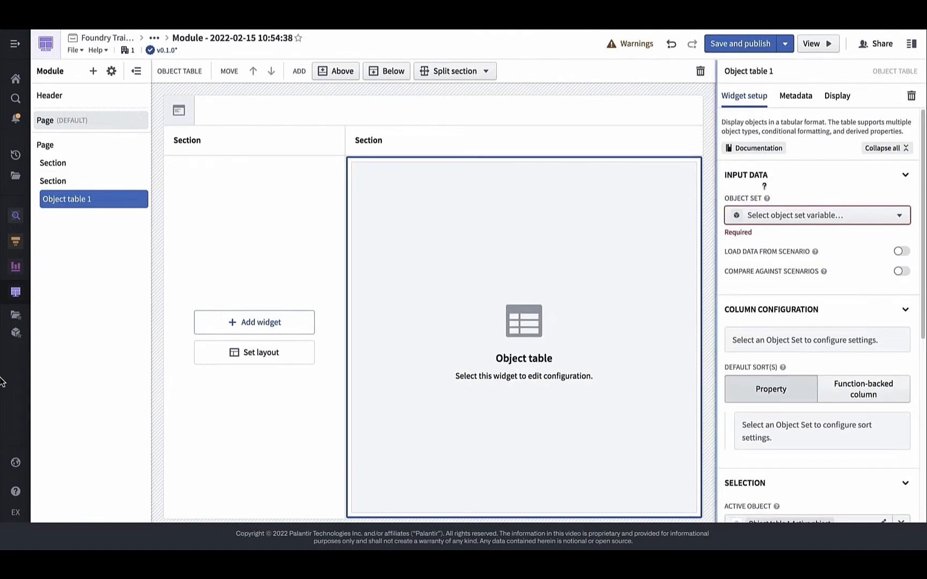
Step: Source the table from a new Alerts object set variable based on [Example Data] Route Alert
{"action": "left_click", "coordinate": [882, 148]}
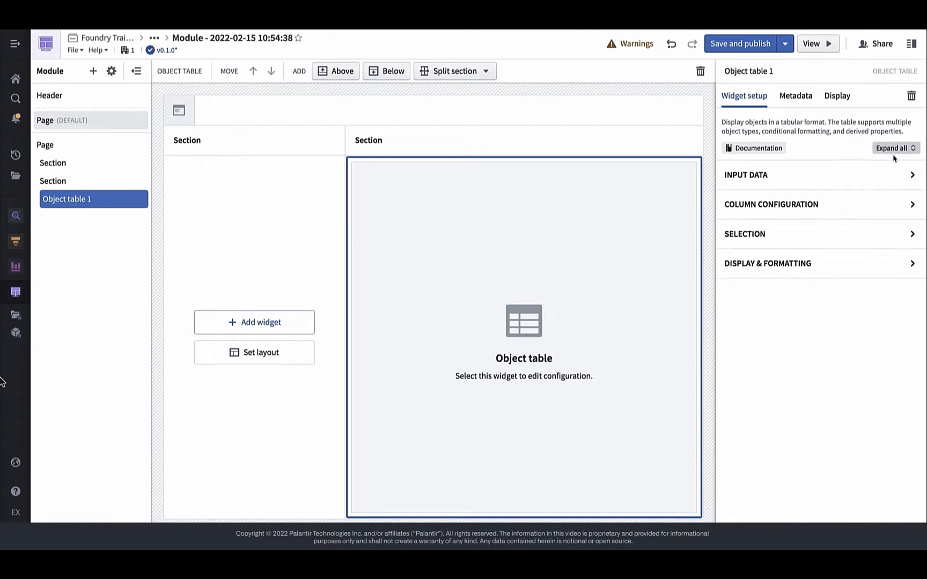
{"action": "left_click", "coordinate": [746, 175]}
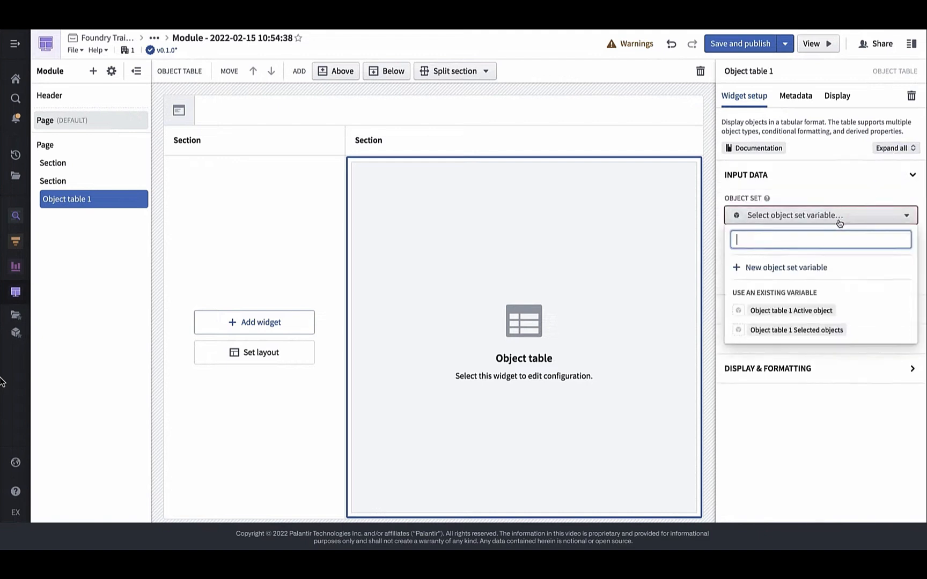
{"action": "left_click", "coordinate": [786, 267]}
{"action": "type", "text": "[o] Alerts"}
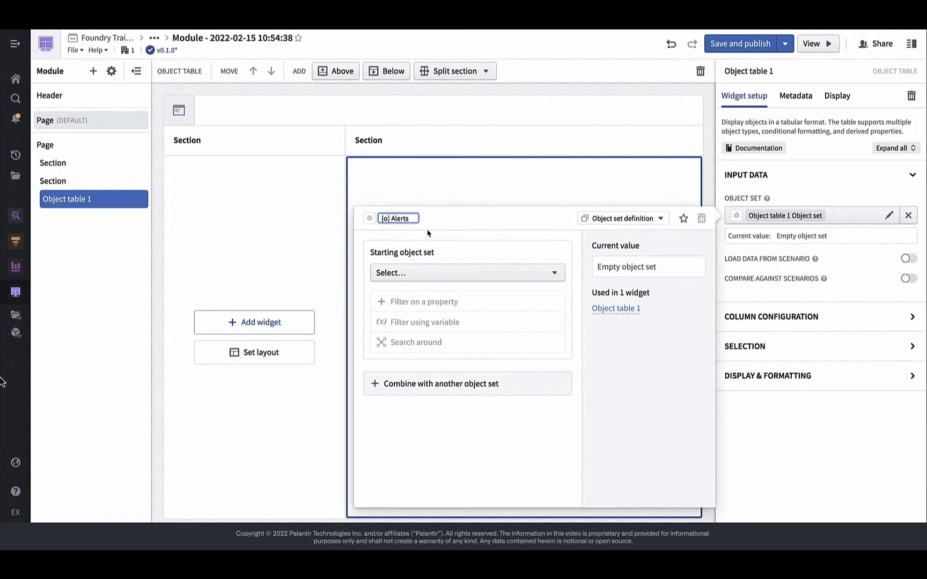
{"action": "type", "text": "example alert"}
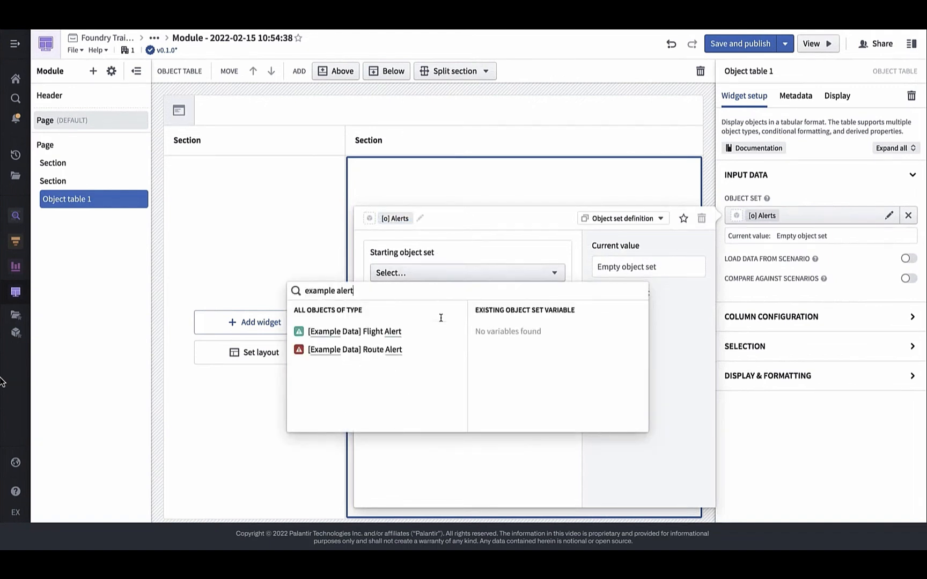
{"action": "left_click", "coordinate": [354, 349]}
{"action": "type", "text": "categ"}
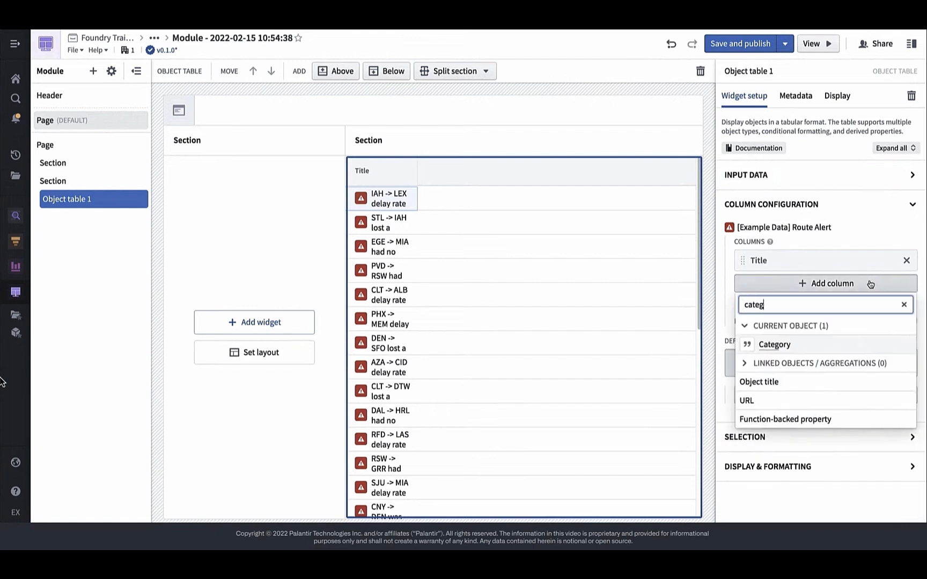
Step: Add Category and Priority columns to the alert table and show its selection settings
{"action": "left_click", "coordinate": [774, 344]}
{"action": "type", "text": "prio"}
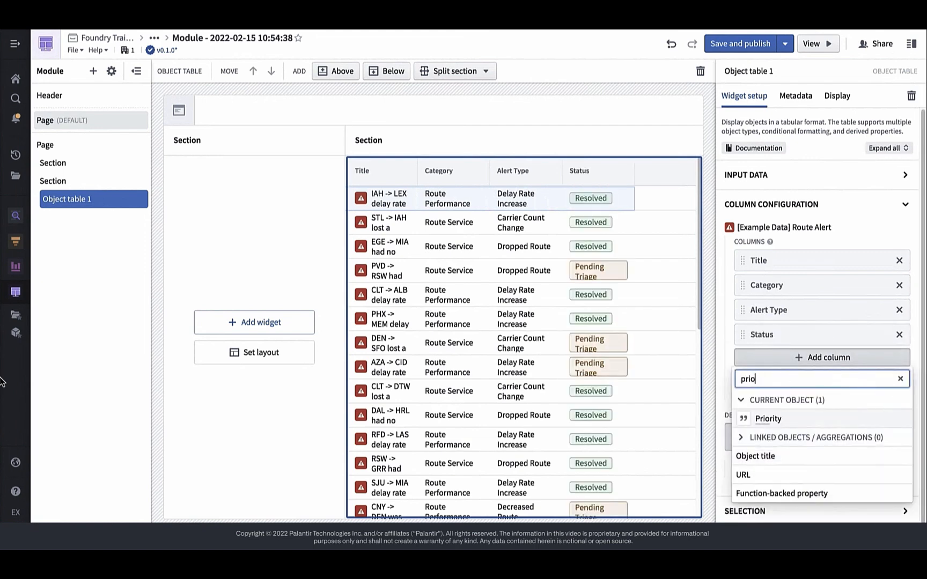
{"action": "left_click", "coordinate": [767, 418]}
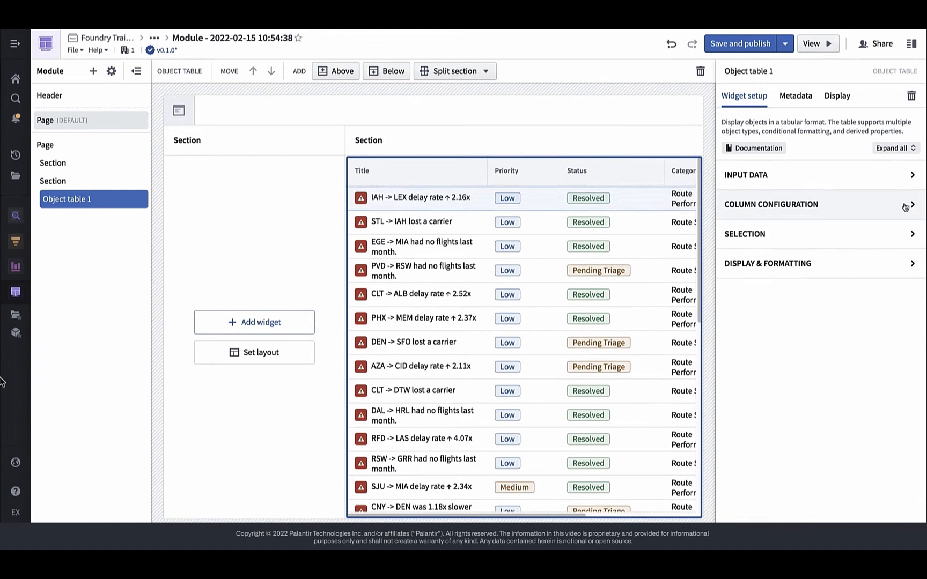
{"action": "left_click", "coordinate": [744, 233]}
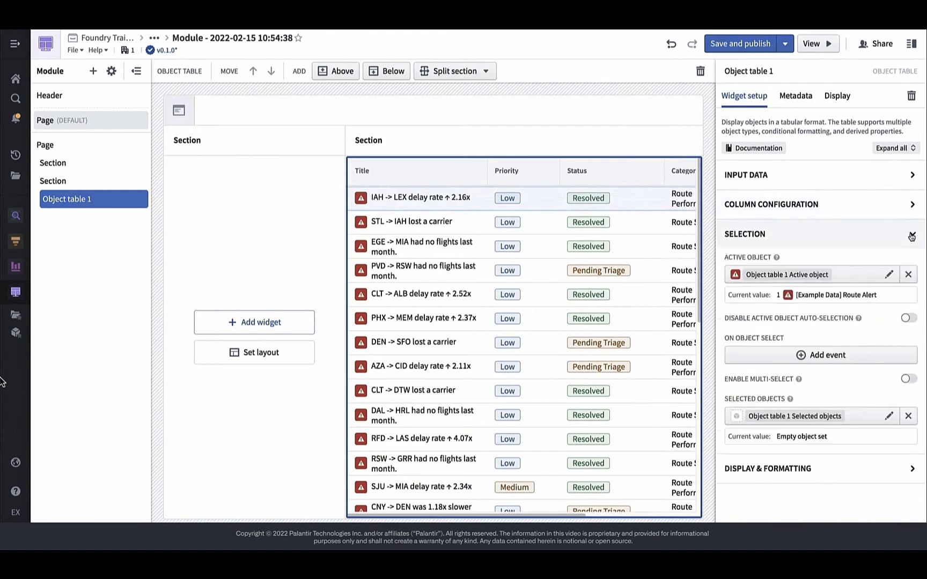